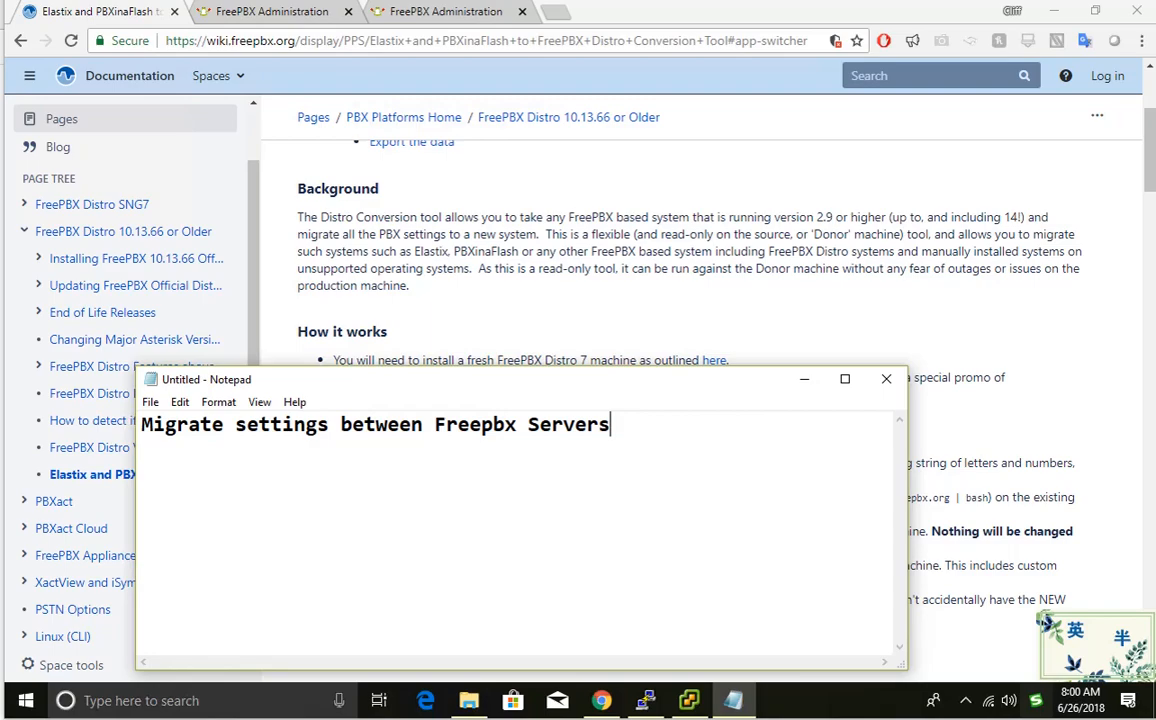
mouse_move(857, 306)
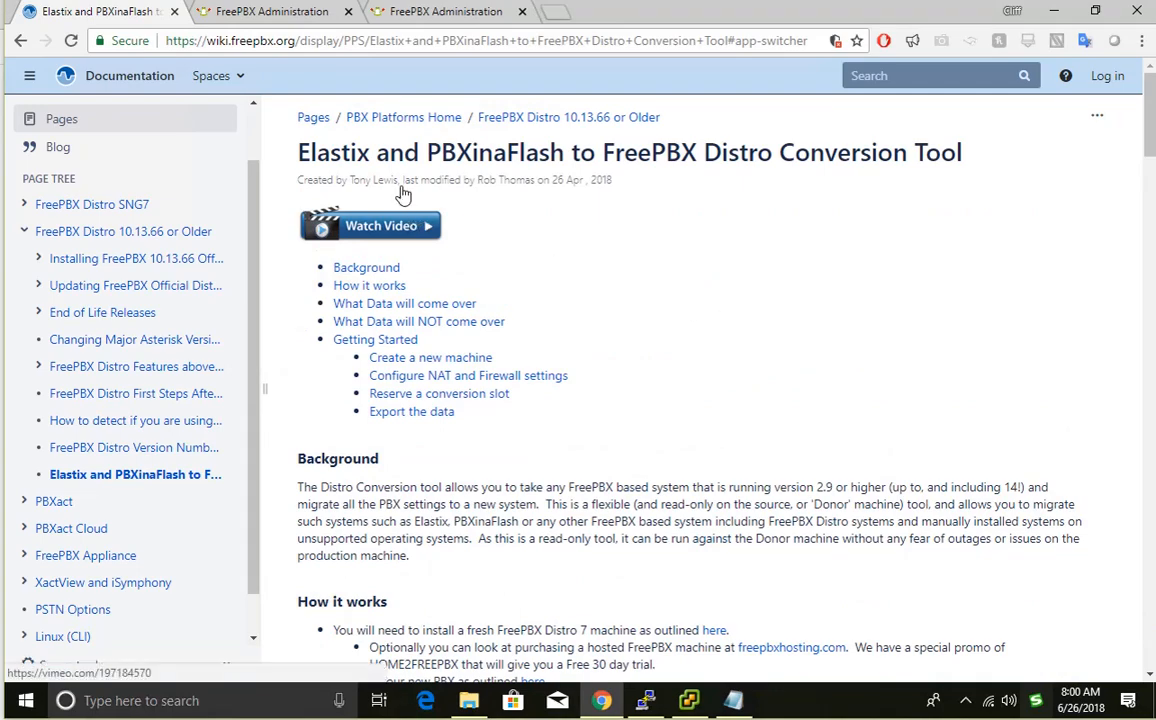
mouse_move(360, 160)
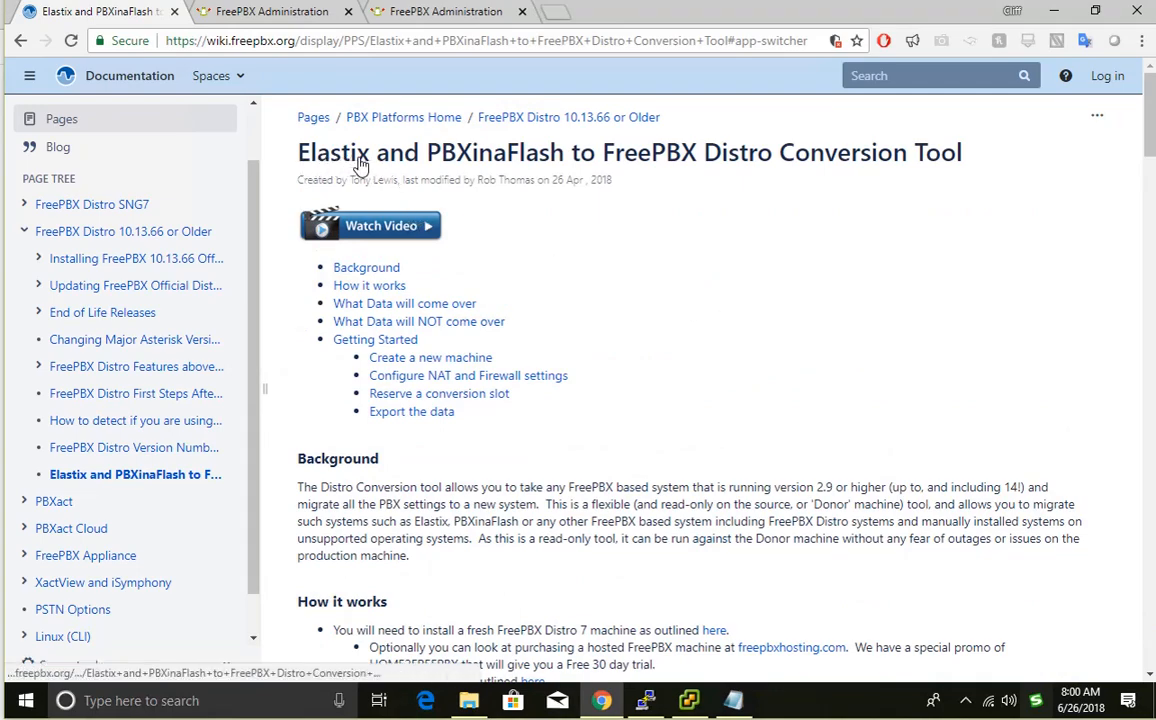
mouse_move(347, 160)
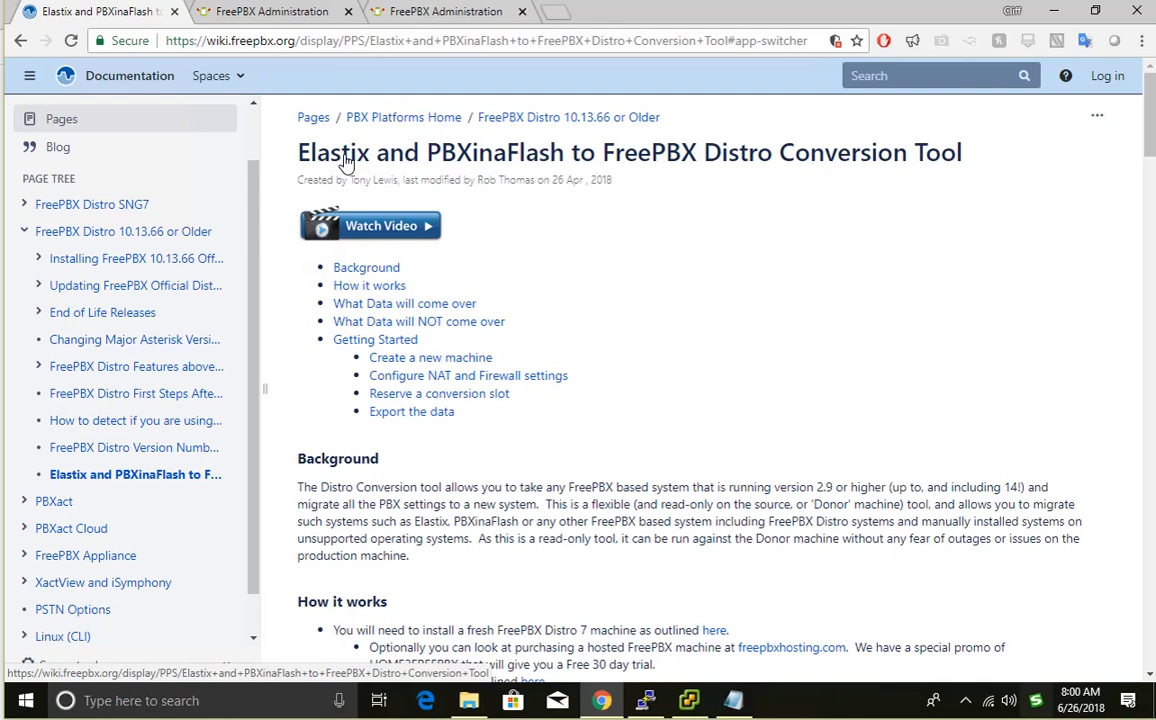
mouse_move(585, 180)
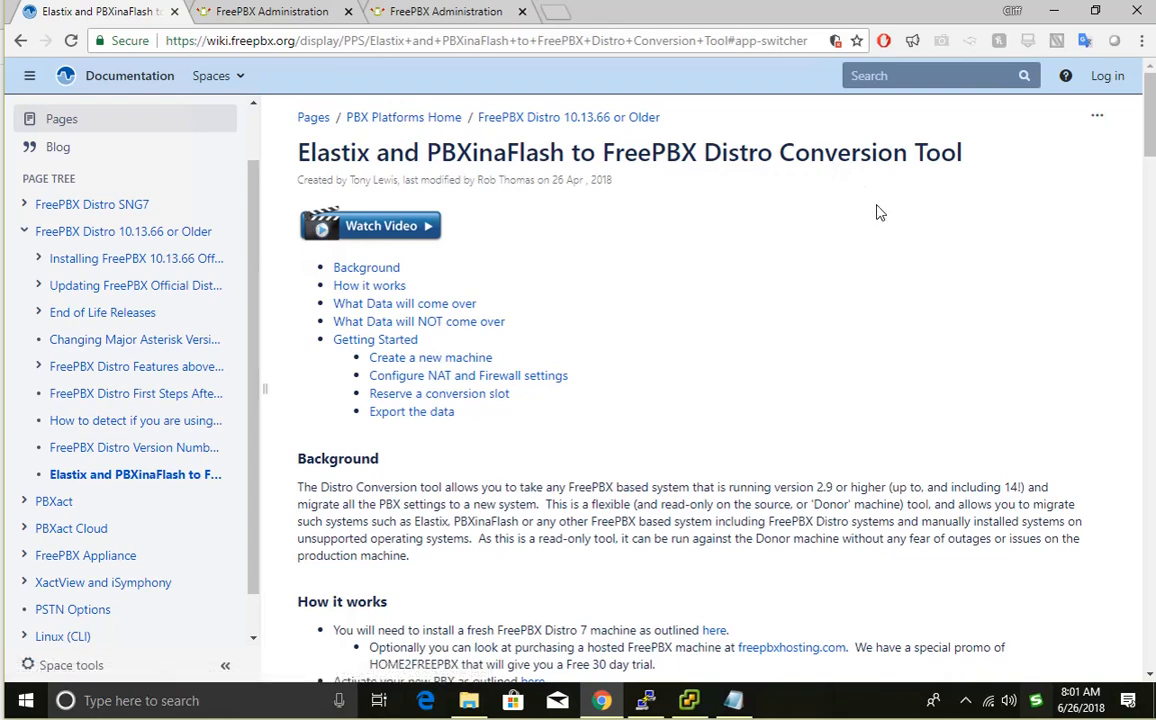
mouse_move(724, 401)
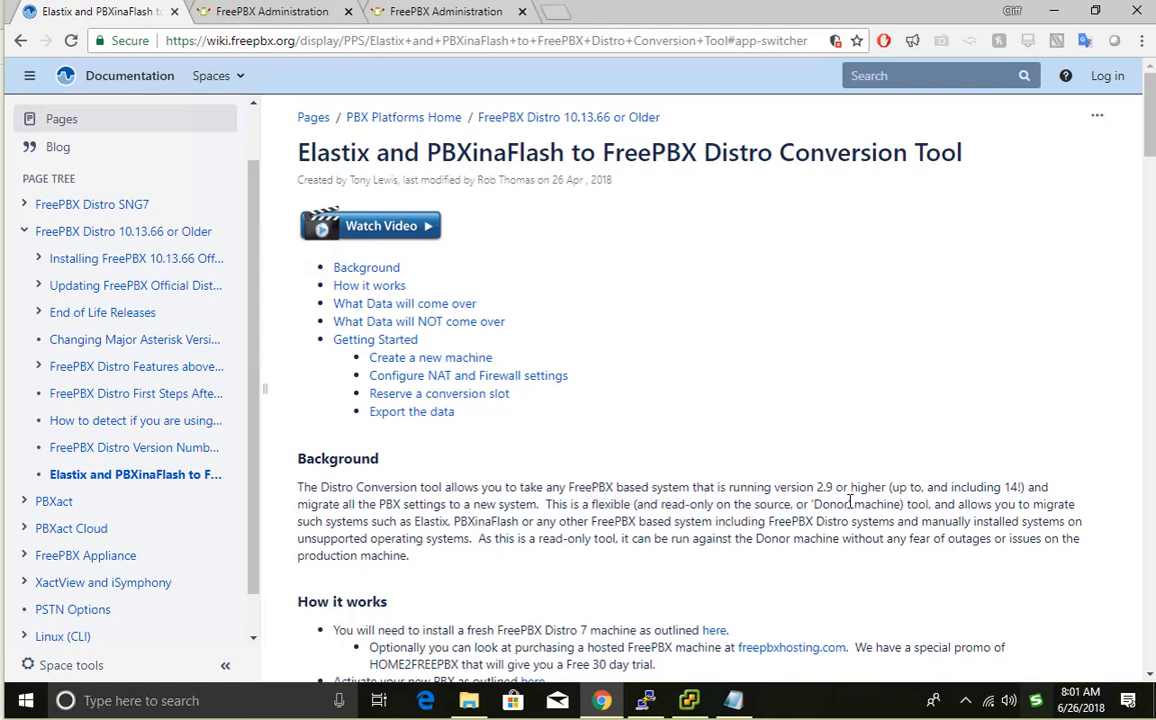
mouse_move(920, 505)
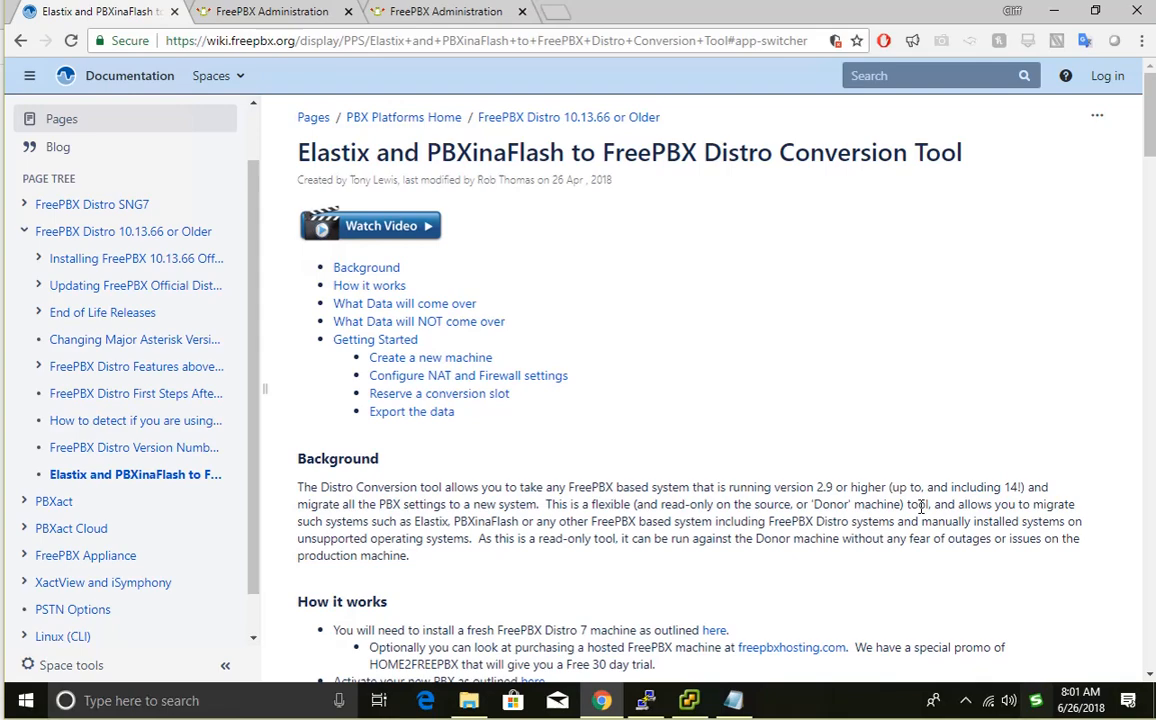
mouse_move(960, 497)
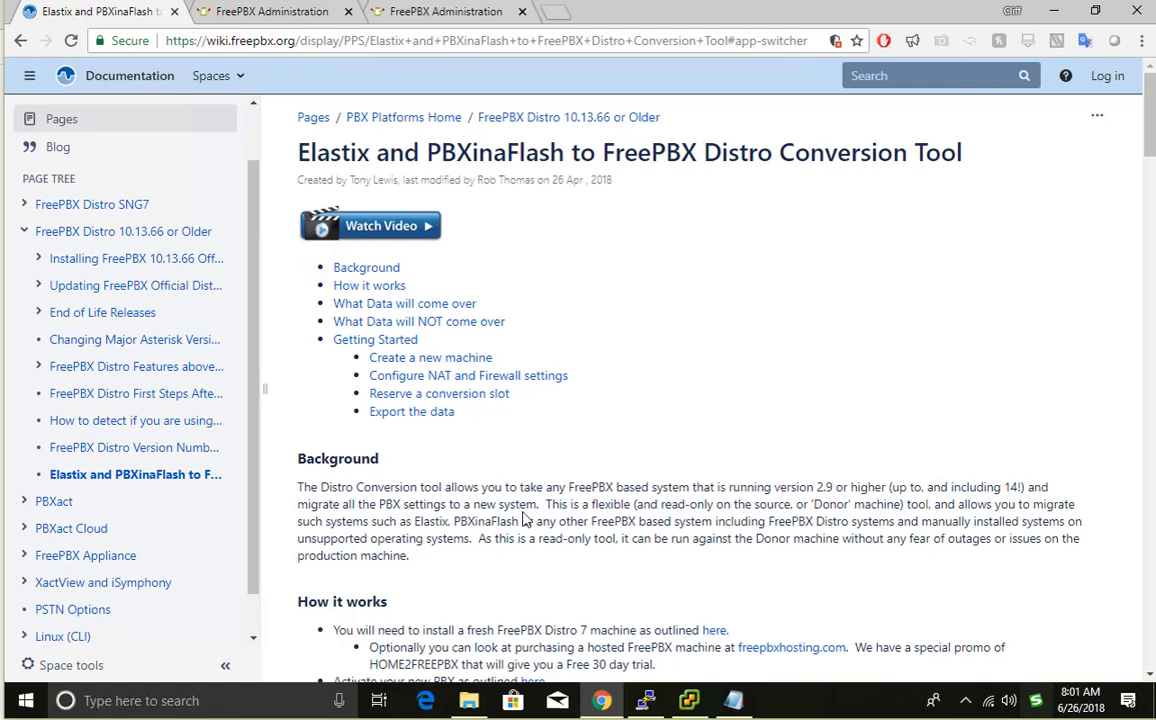
Step: Scroll through the Conversion Tool wiki page, then go to the old FreePBX 13 server tab
scroll(down, 3)
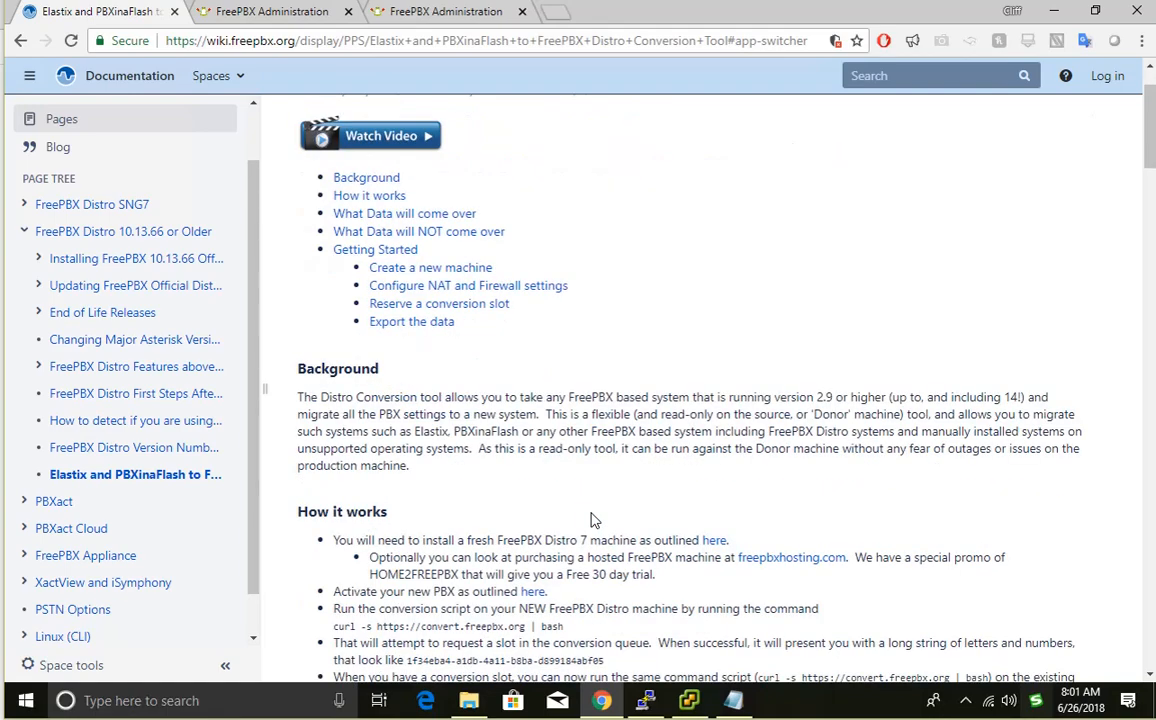
scroll(down, 3)
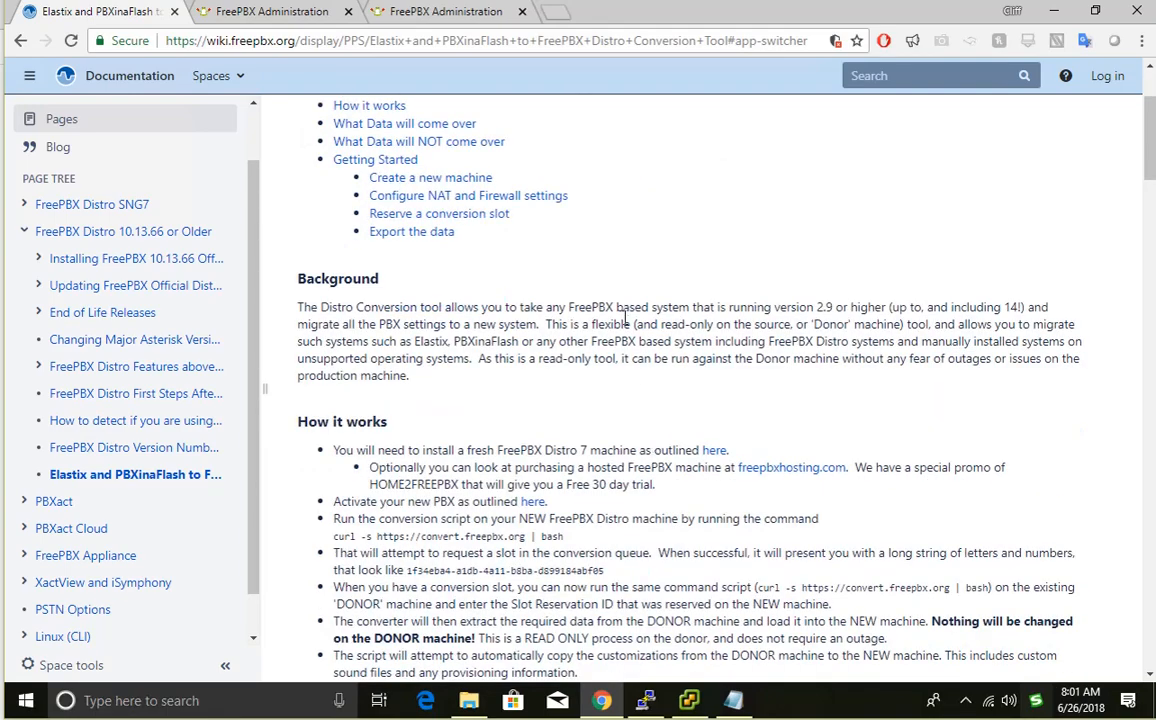
click(447, 11)
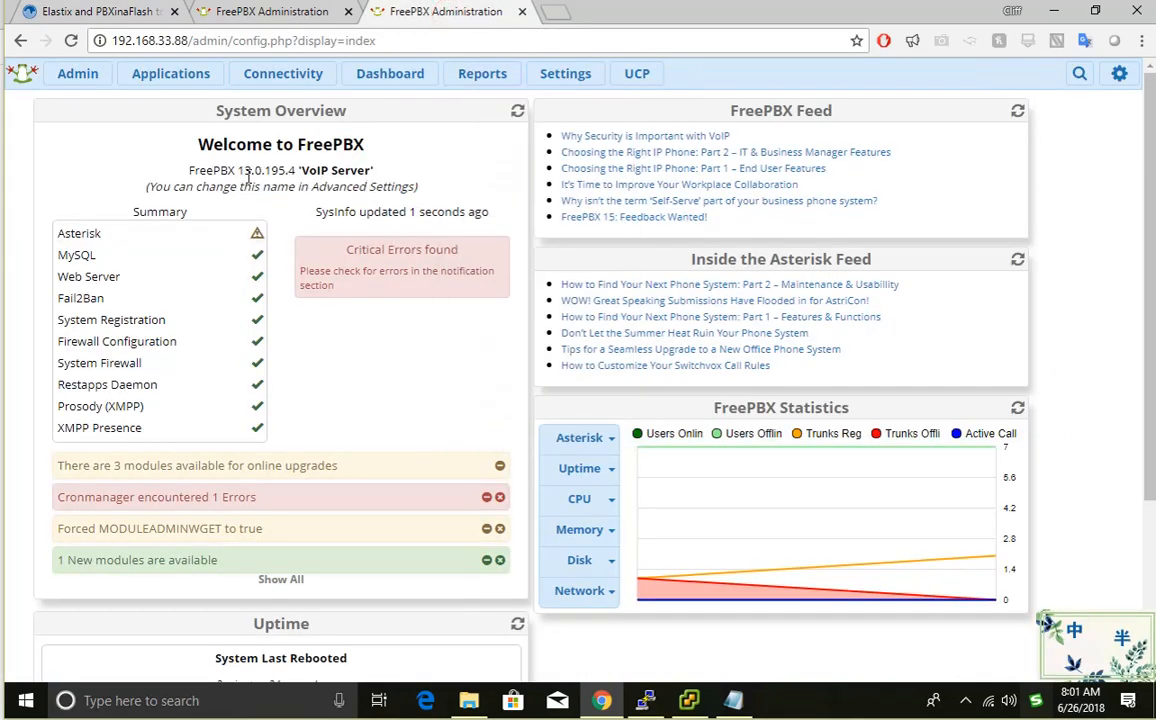
Step: Review the old v13 server's four enabled trunks under Connectivity > Trunks
double_click(264, 170)
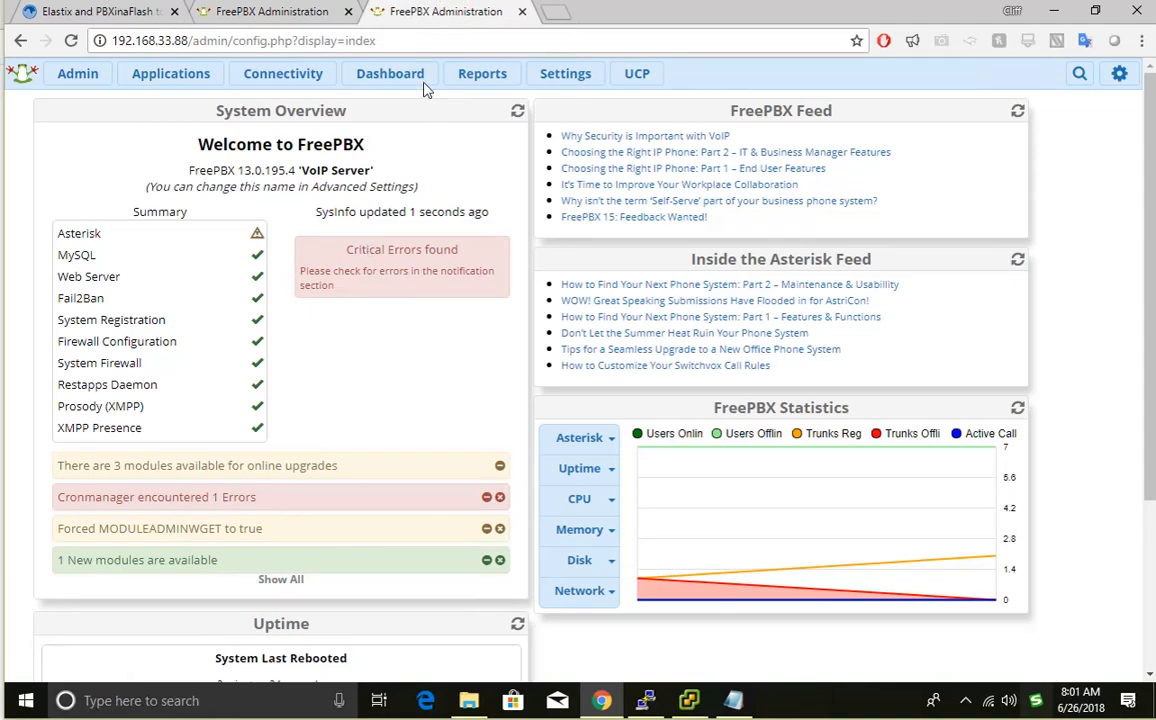
click(283, 73)
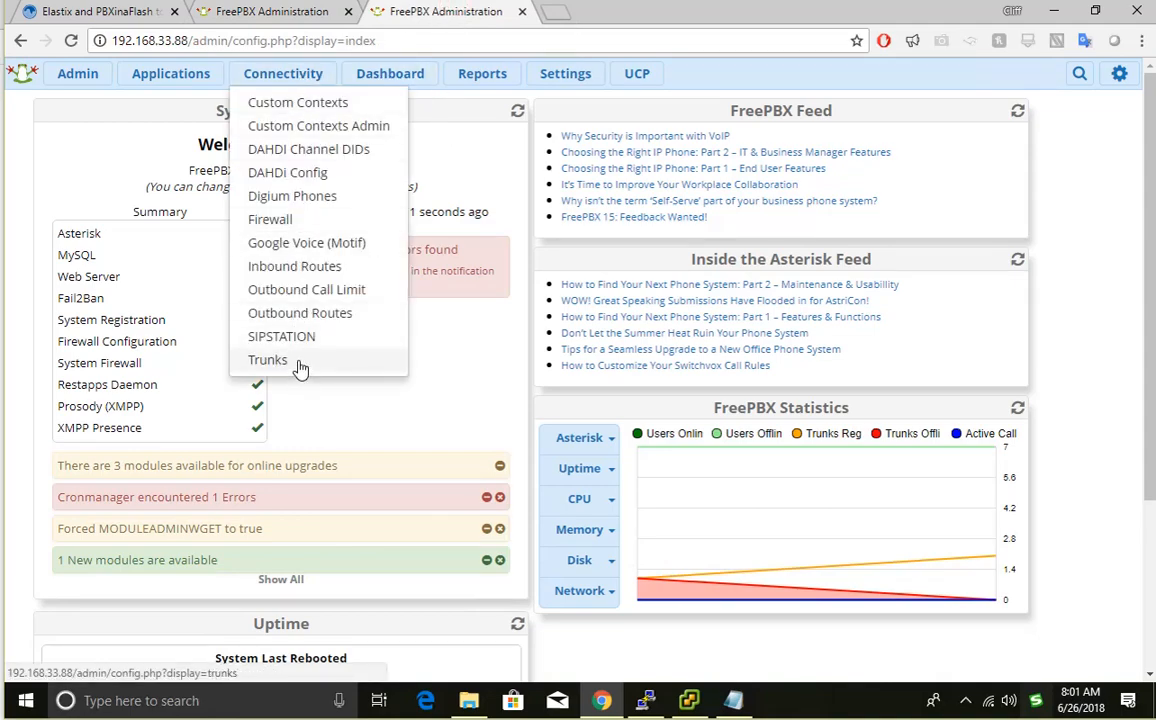
click(267, 359)
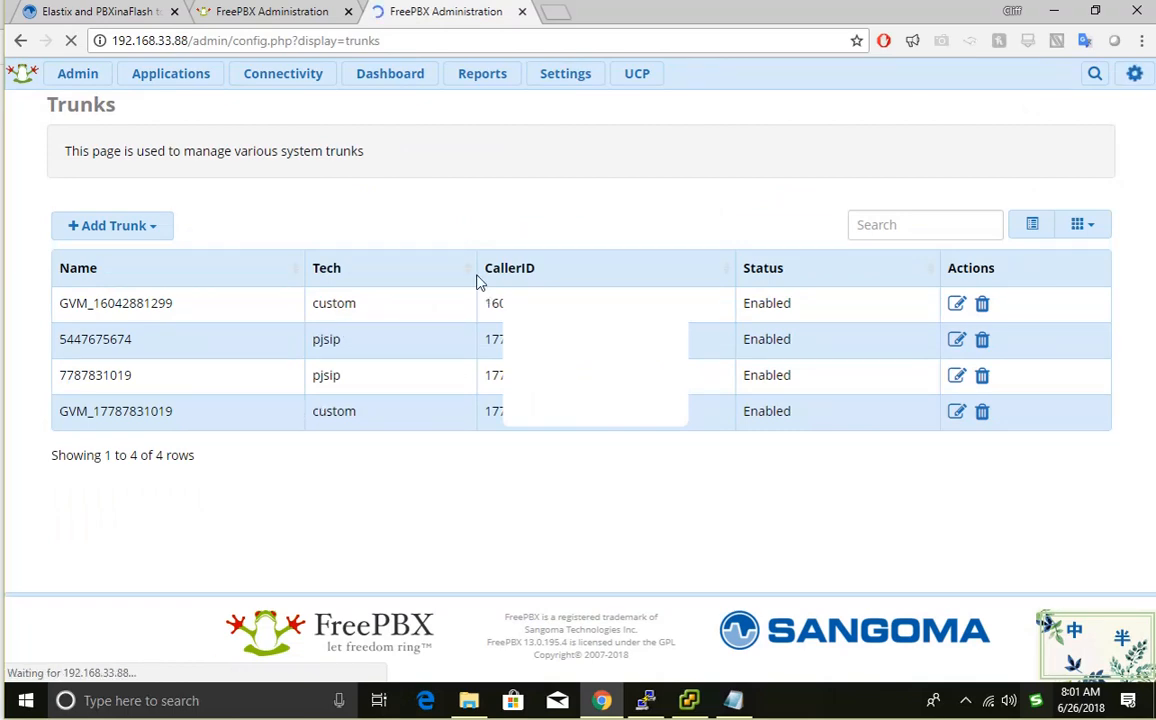
click(283, 73)
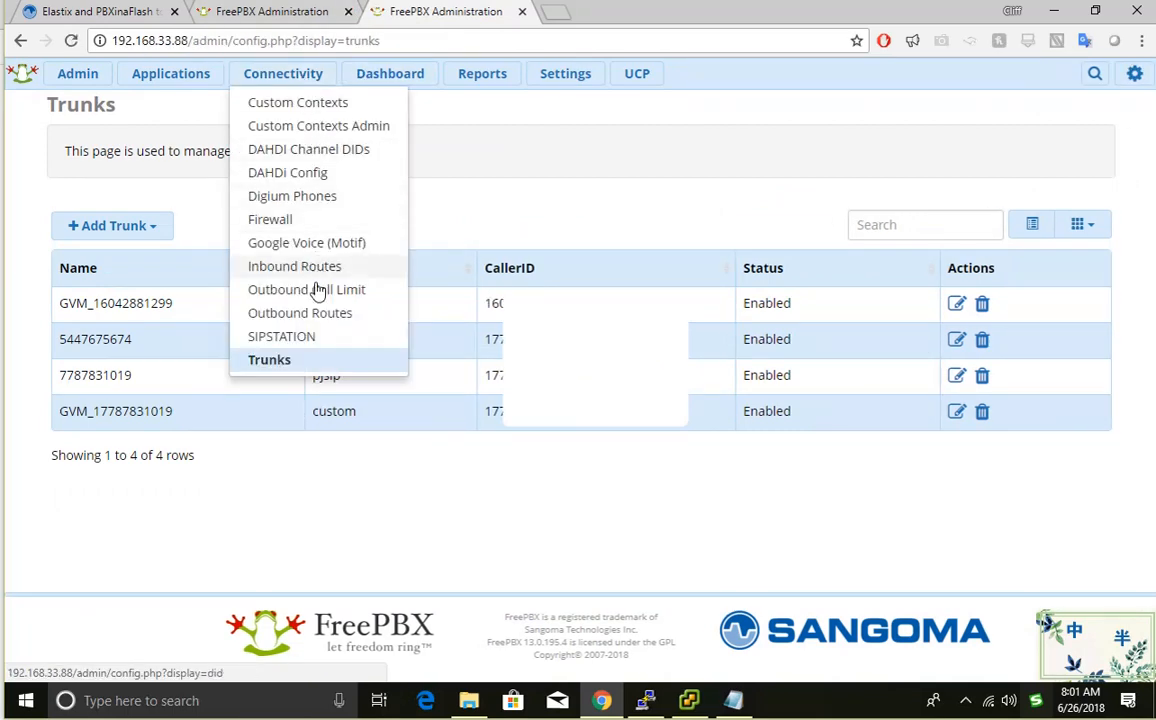
Step: Review the old server's seven extensions, then move to the v14 server's dashboard
click(170, 73)
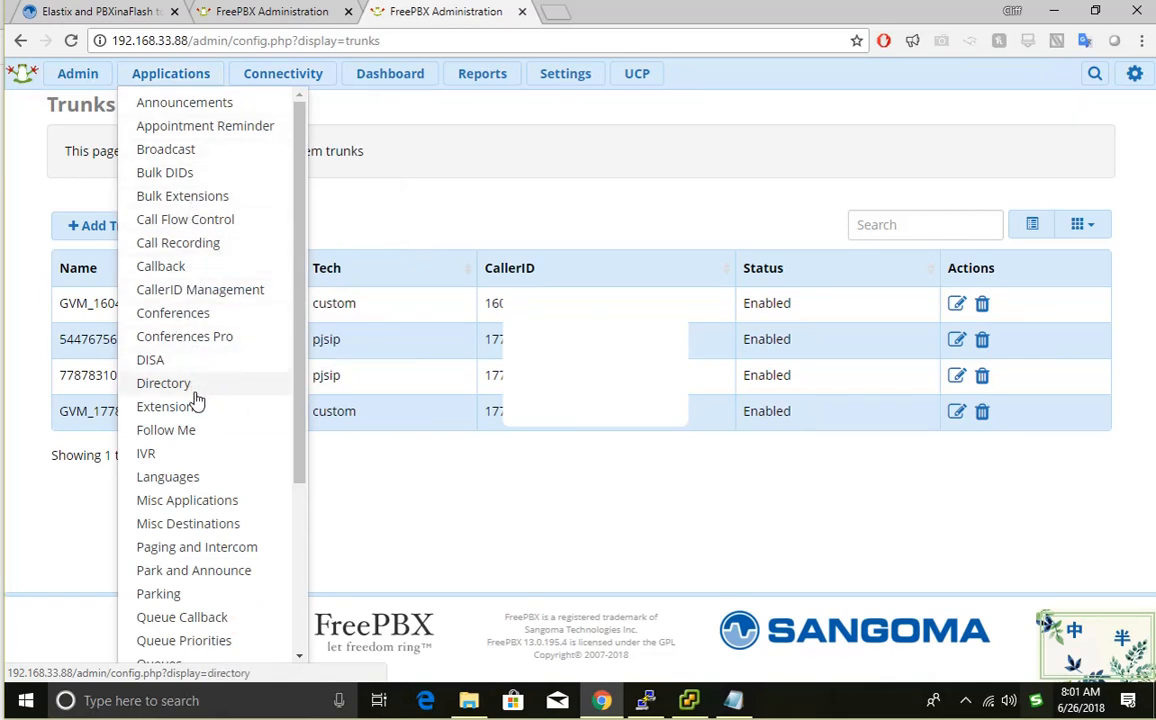
click(164, 406)
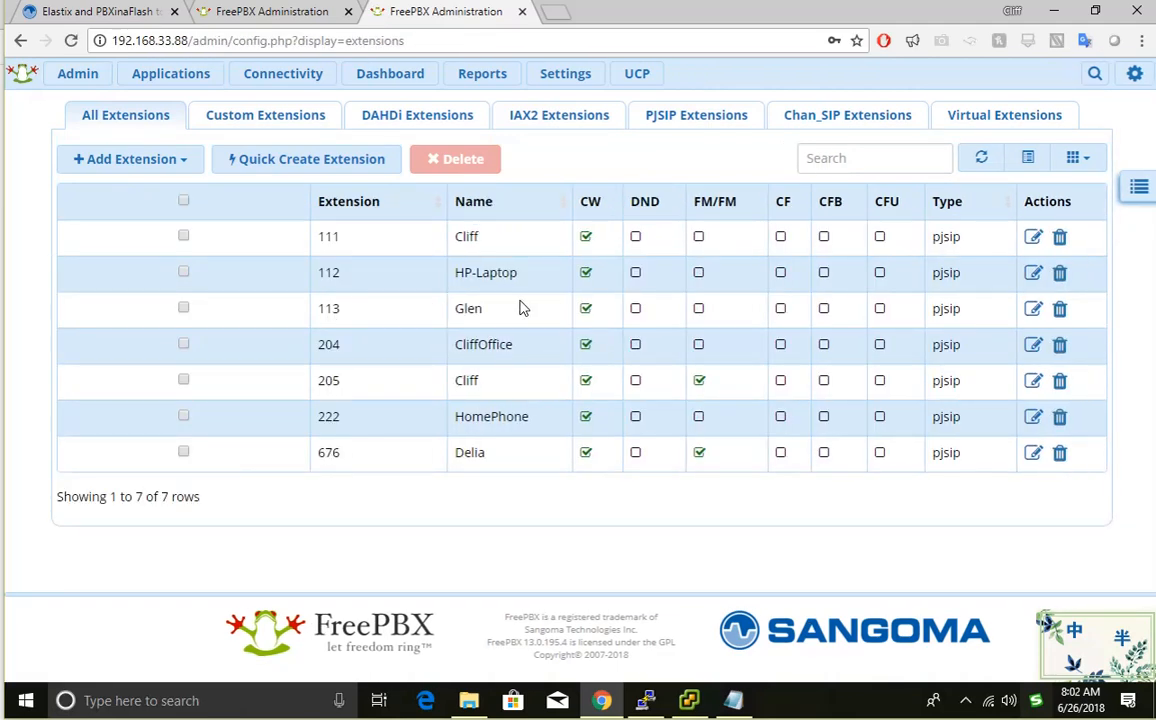
click(270, 11)
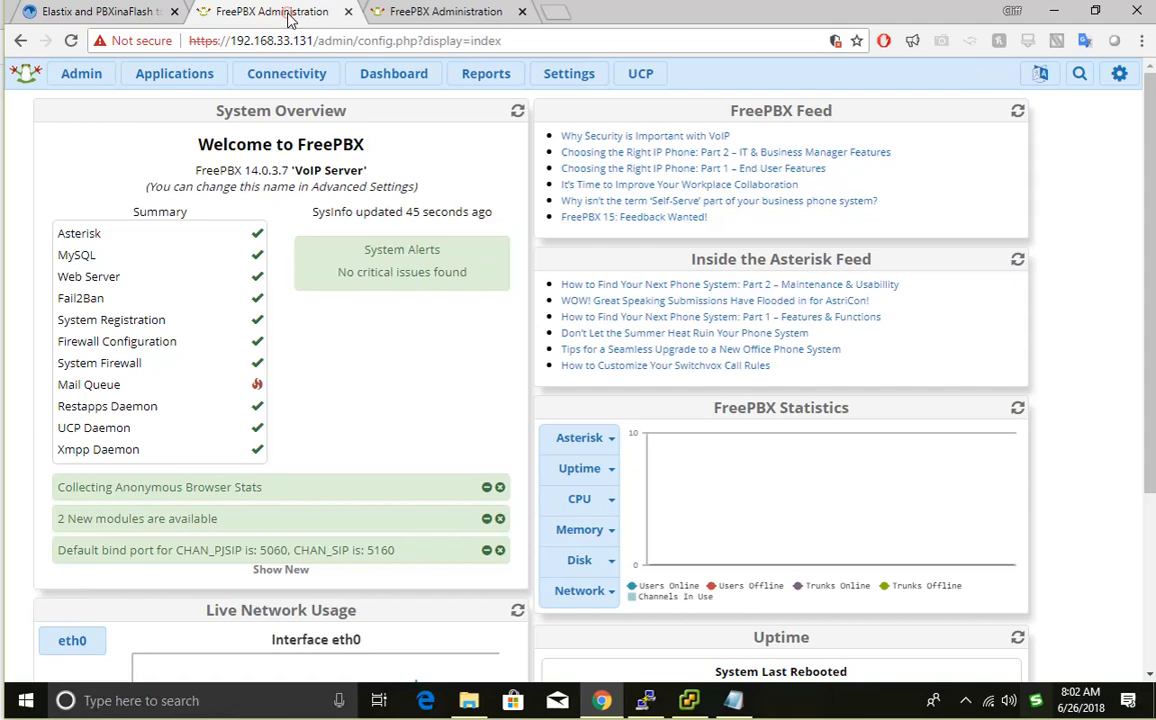
Step: Open the v14 server's Applications > Extensions list, showing 'No matching records found'
click(174, 73)
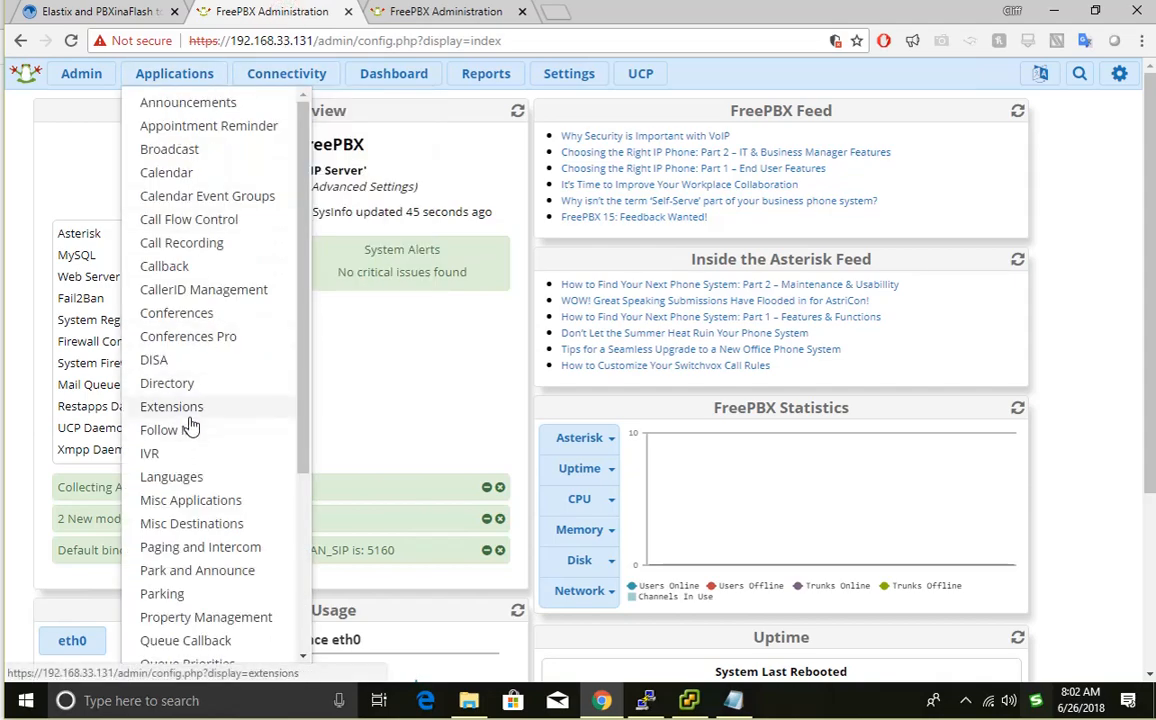
click(171, 406)
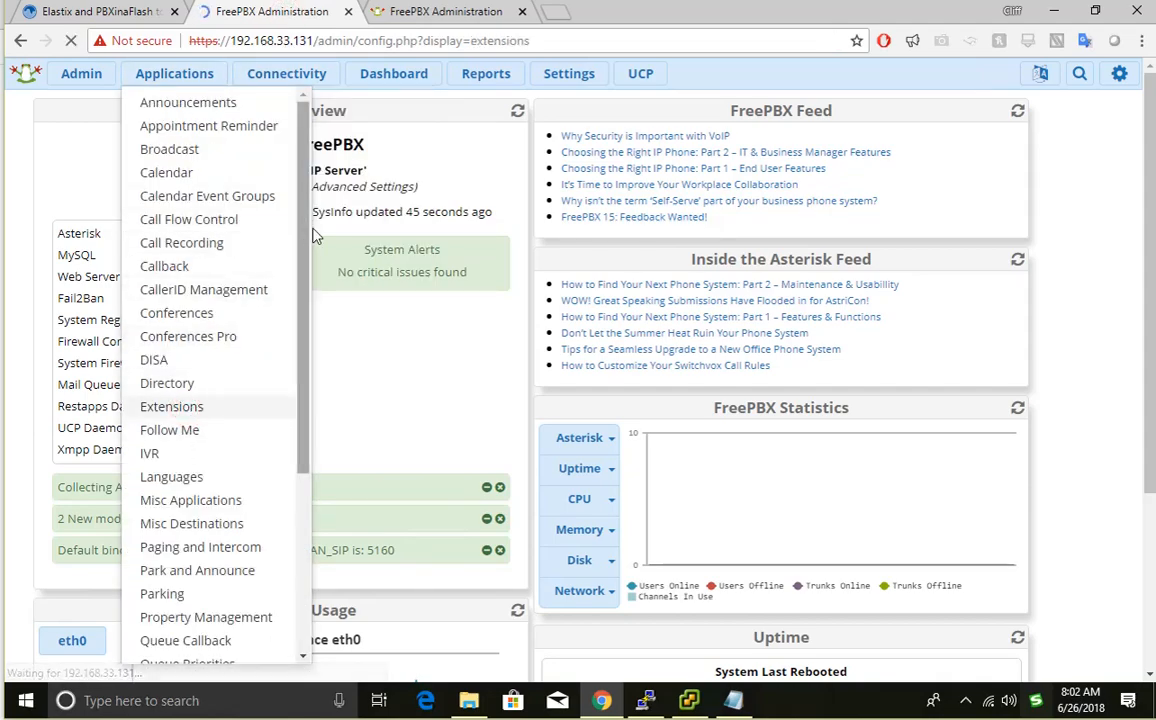
click(171, 406)
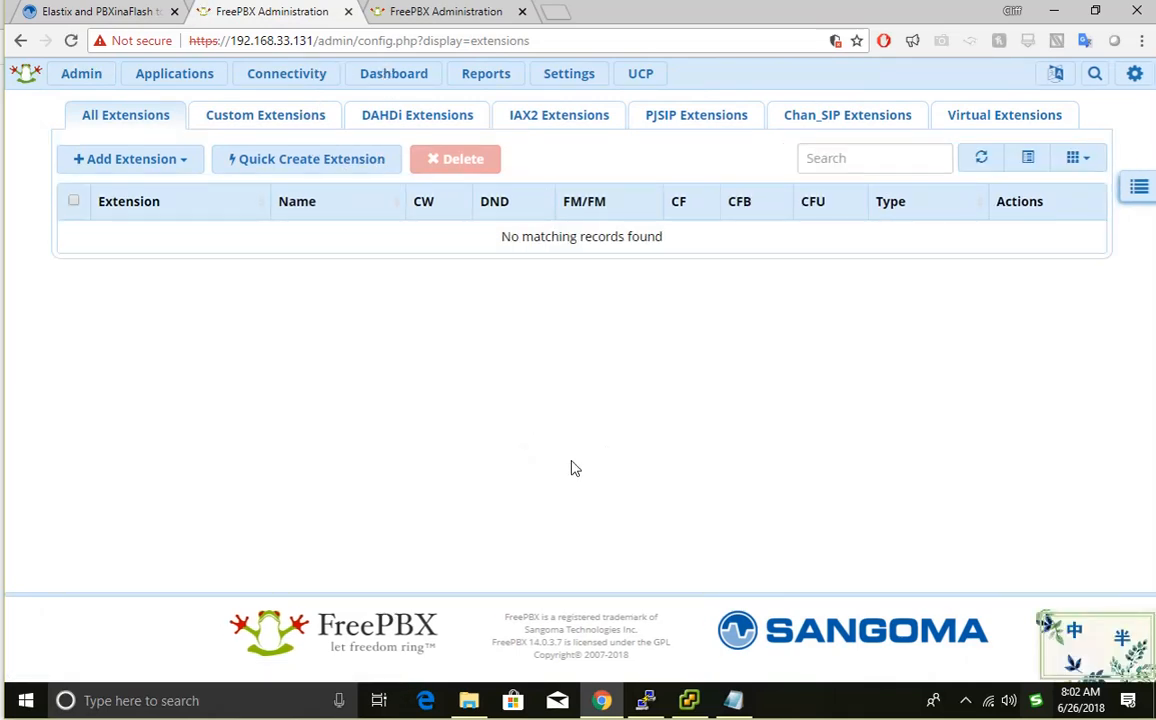
mouse_move(670, 568)
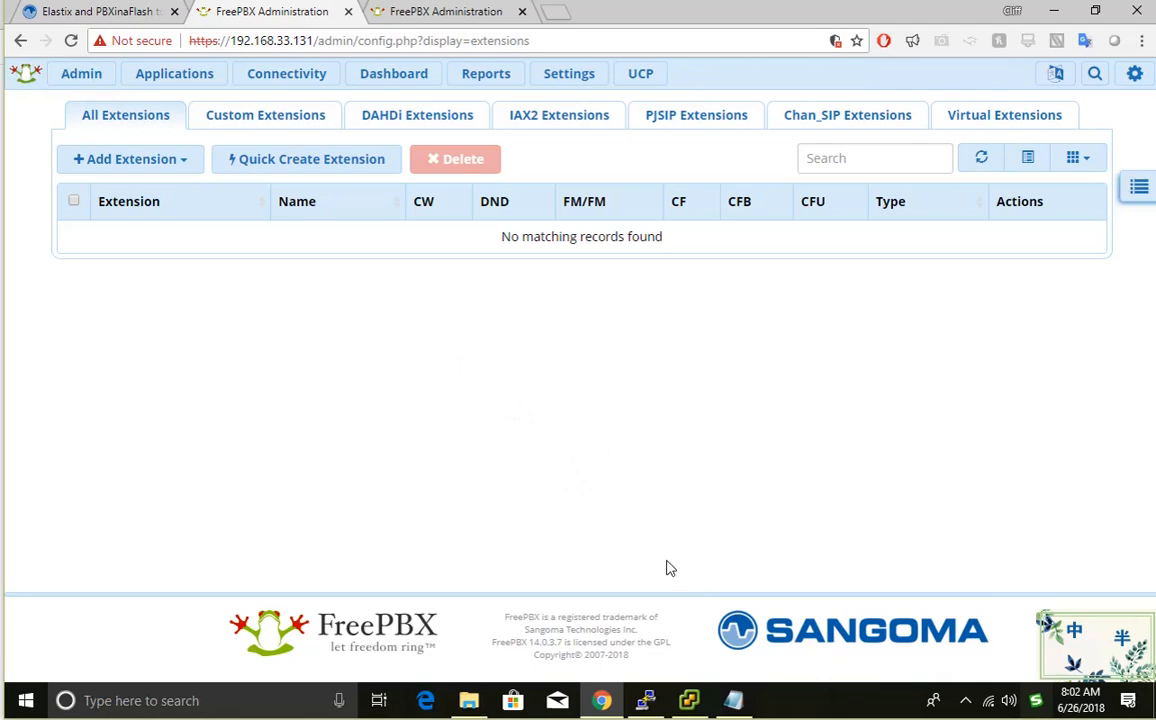
mouse_move(705, 542)
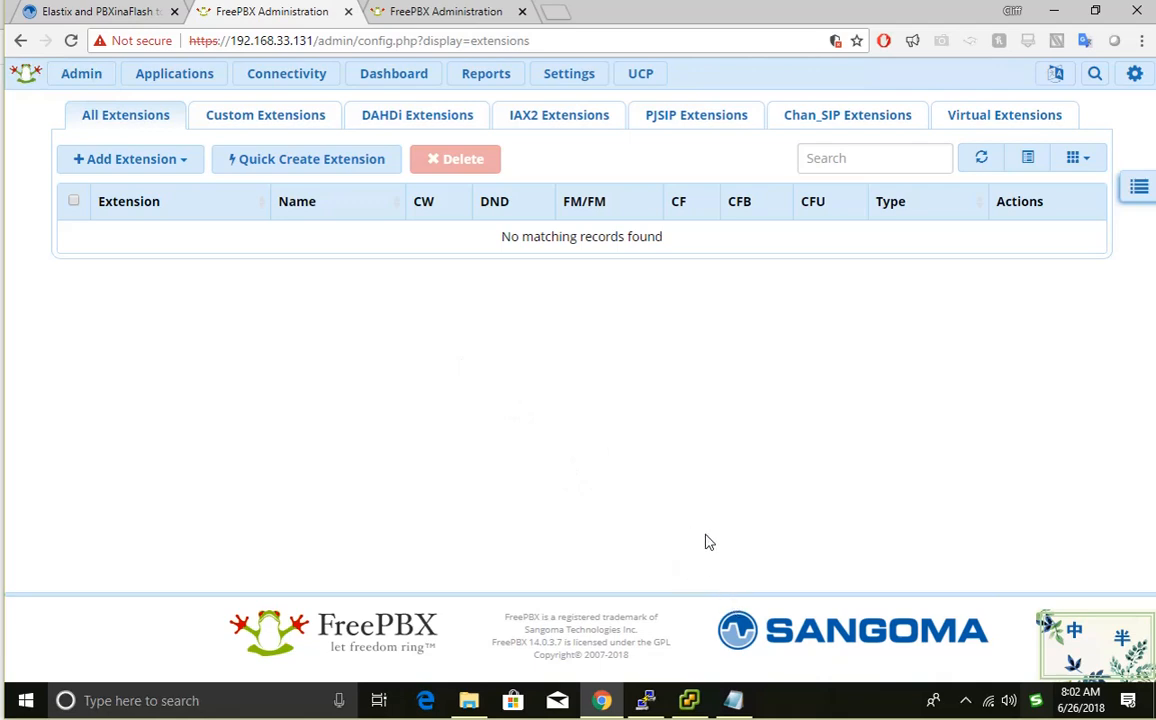
mouse_move(341, 396)
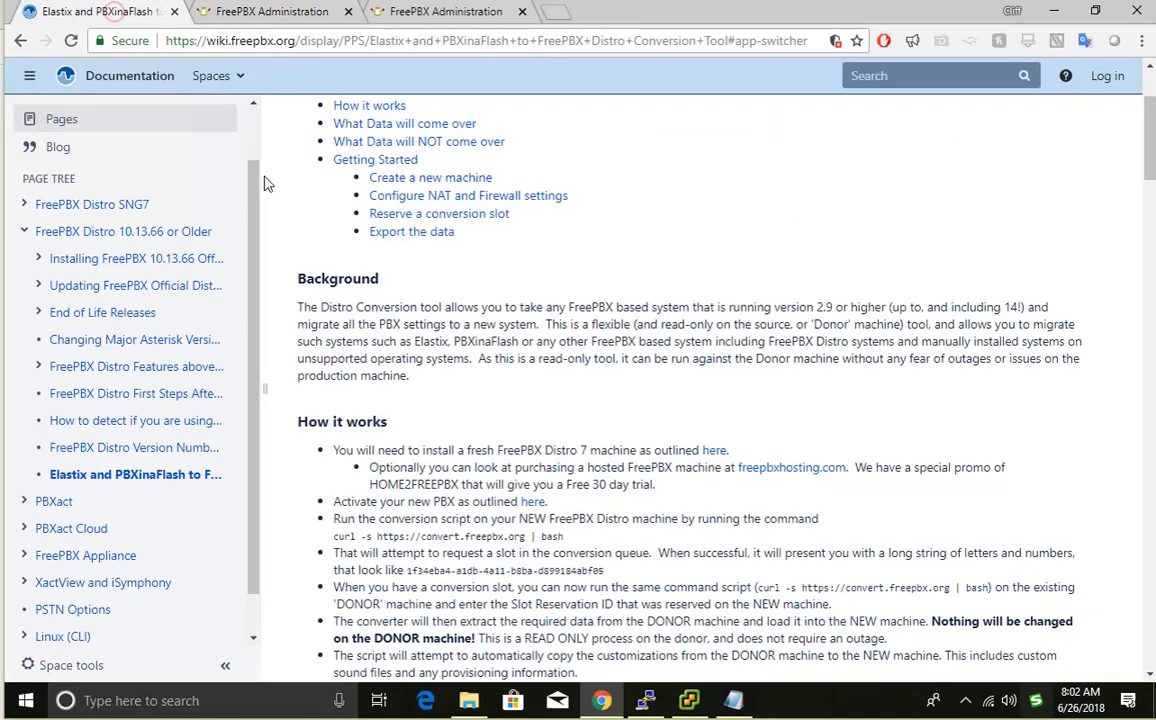
scroll(down, 3)
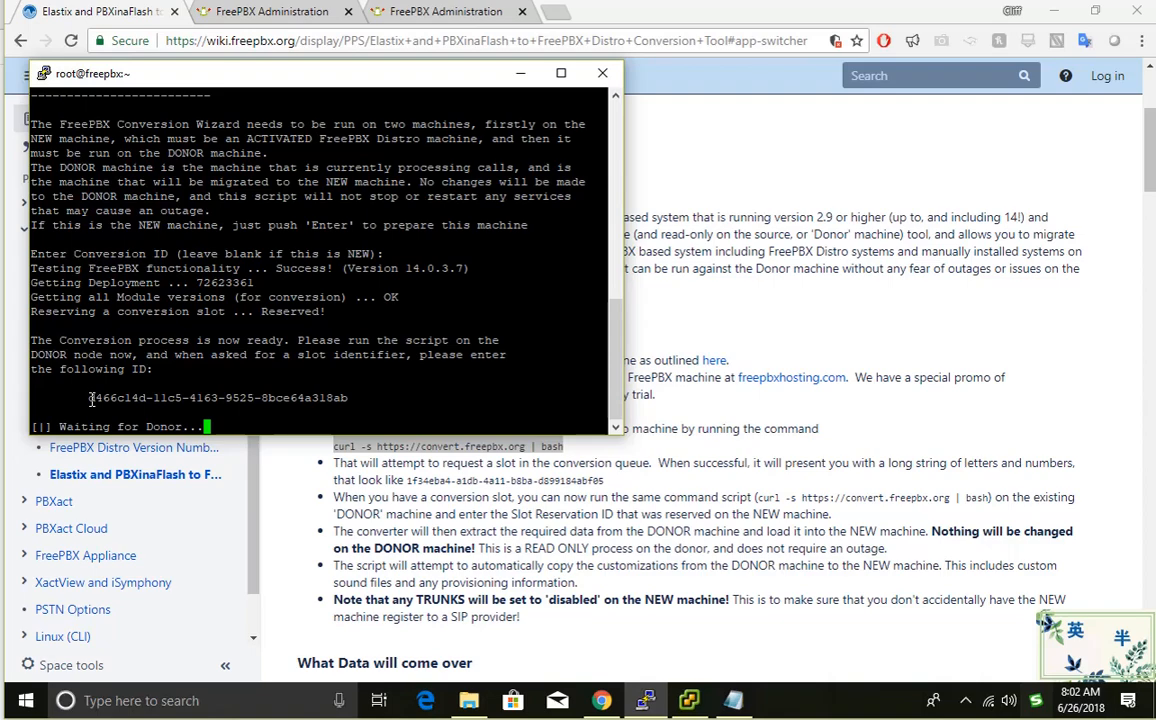
Step: Copy the reserved conversion ID from the PuTTY wizard and bring up the Start menu
drag(88, 398, 348, 398)
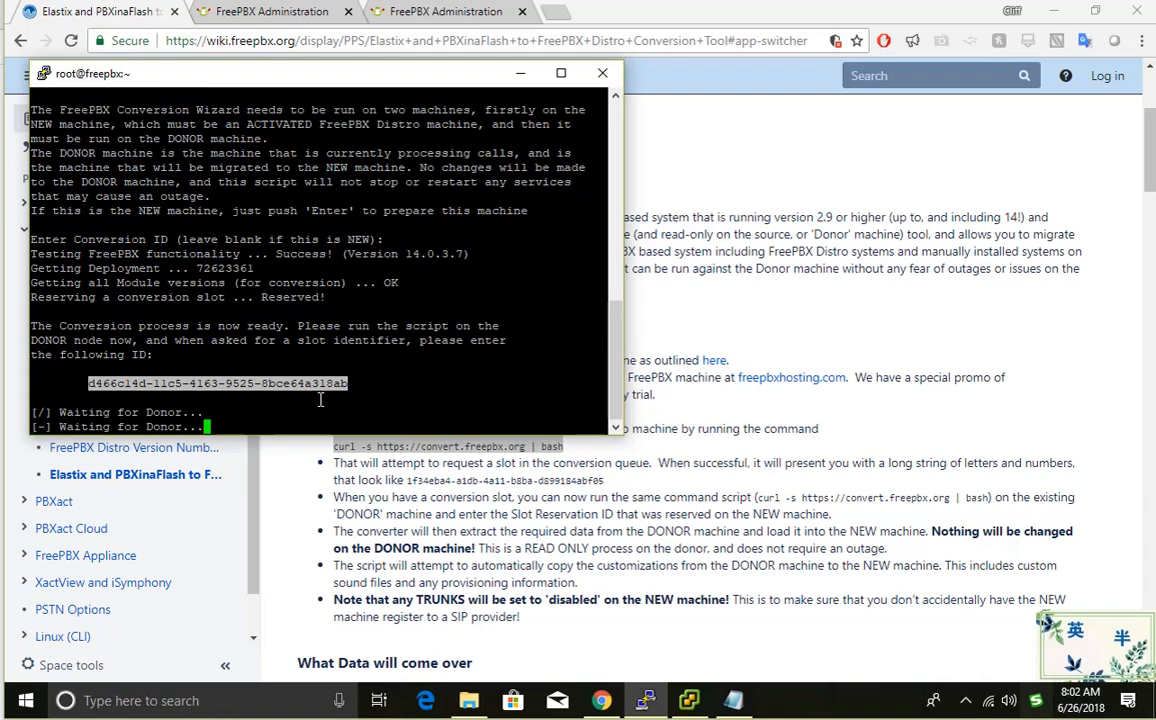
mouse_move(320, 399)
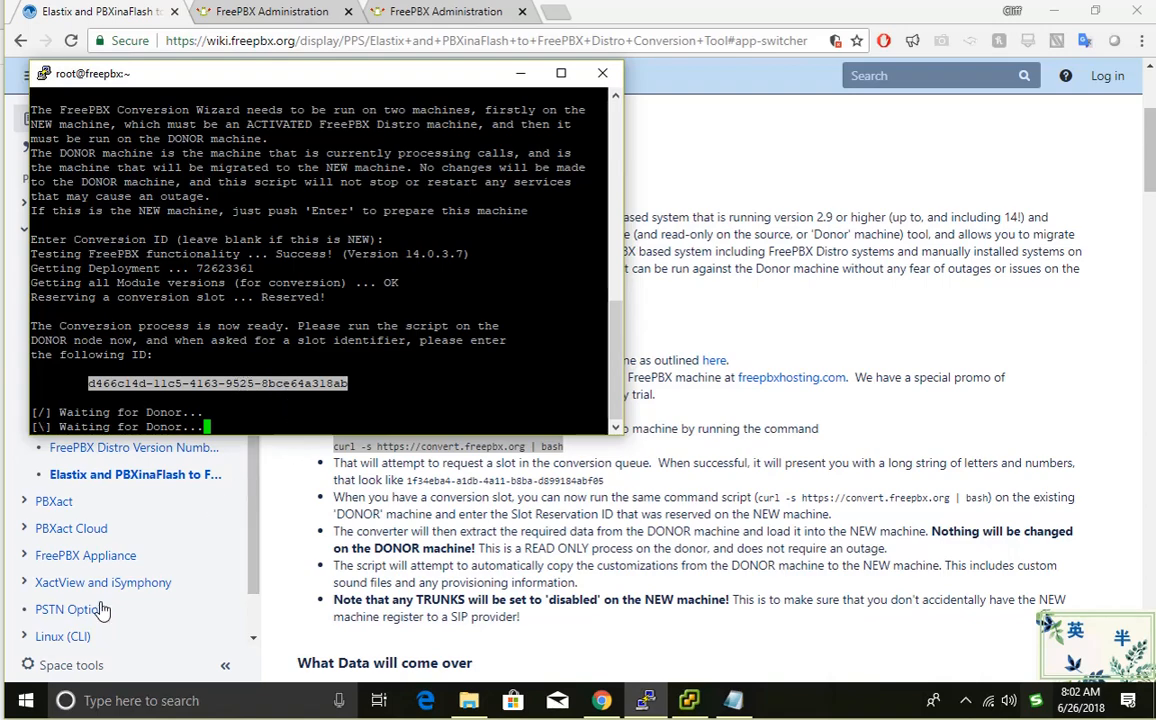
click(25, 700)
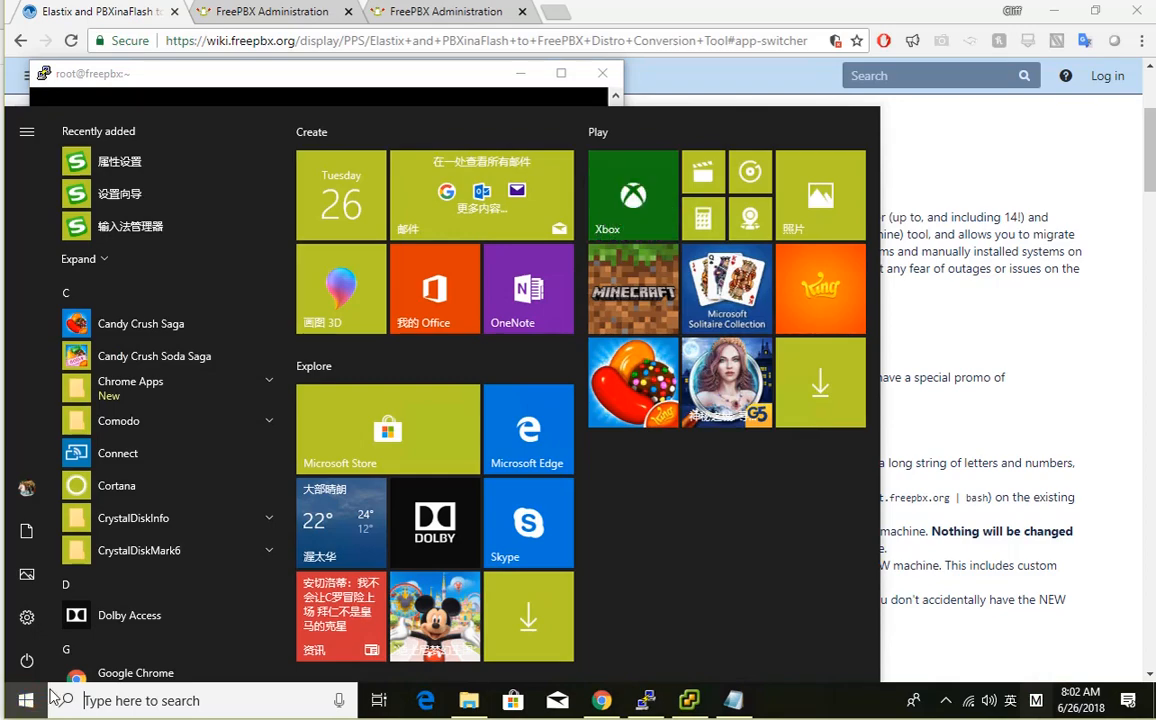
Step: Launch PuTTY, connect to donor server 192.168.33.88 and accept its host key
text(putty)
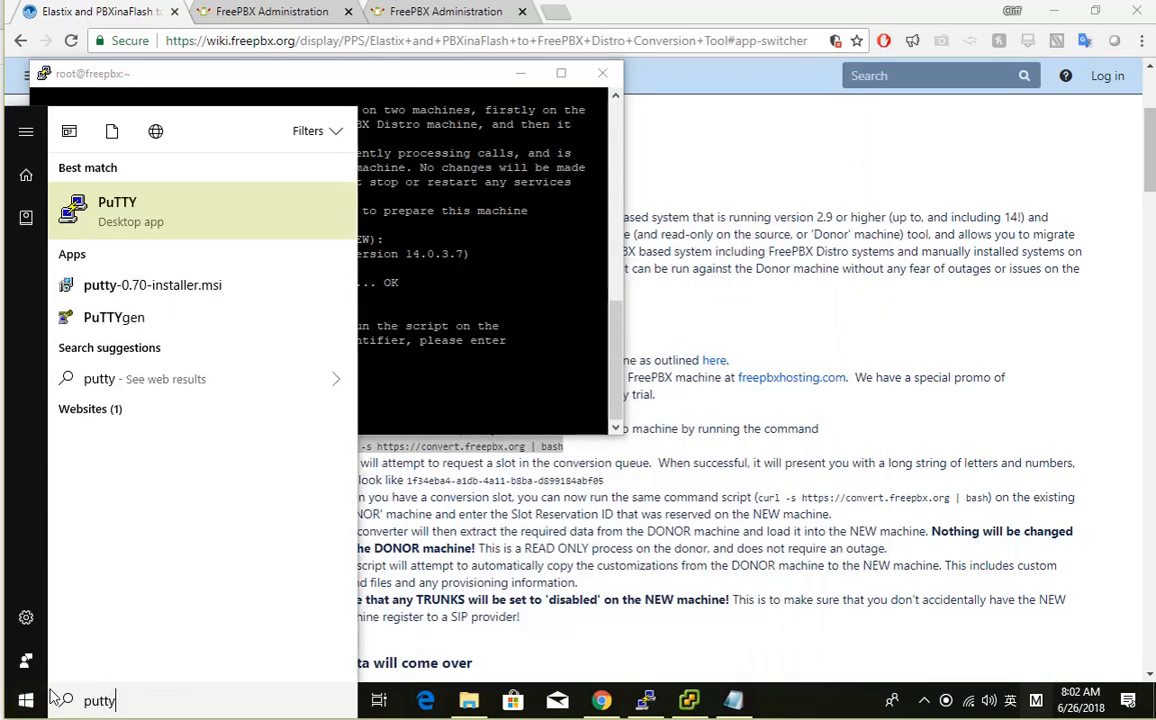
click(117, 210)
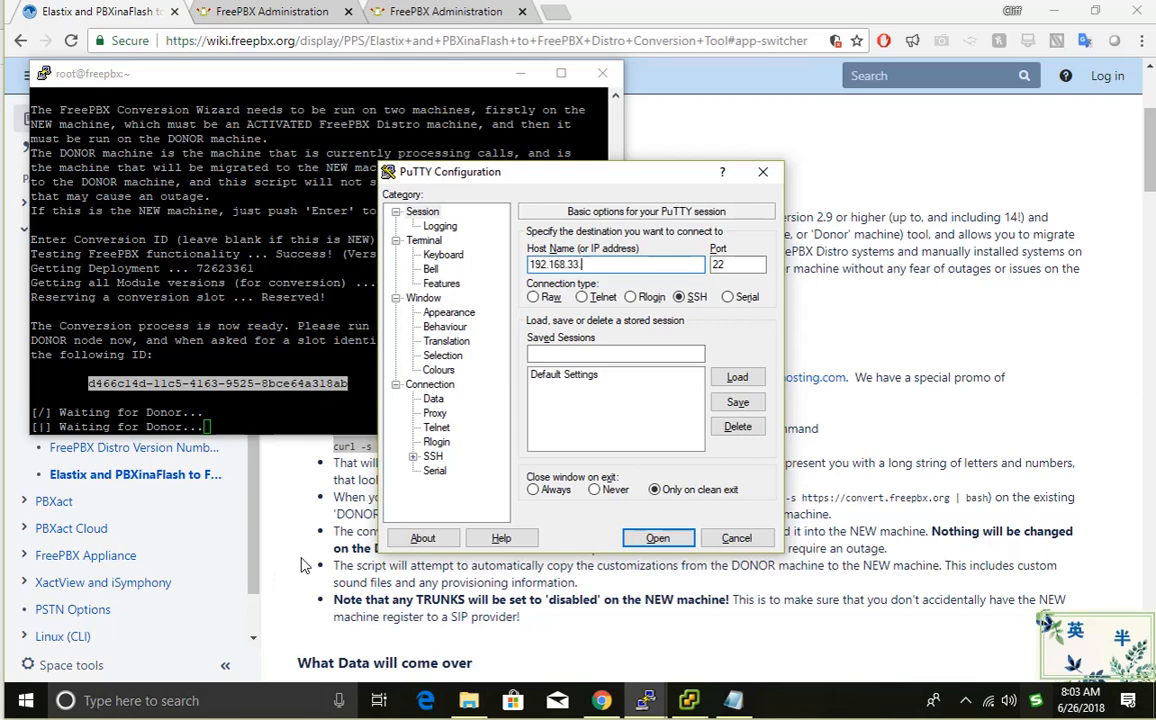
click(657, 538)
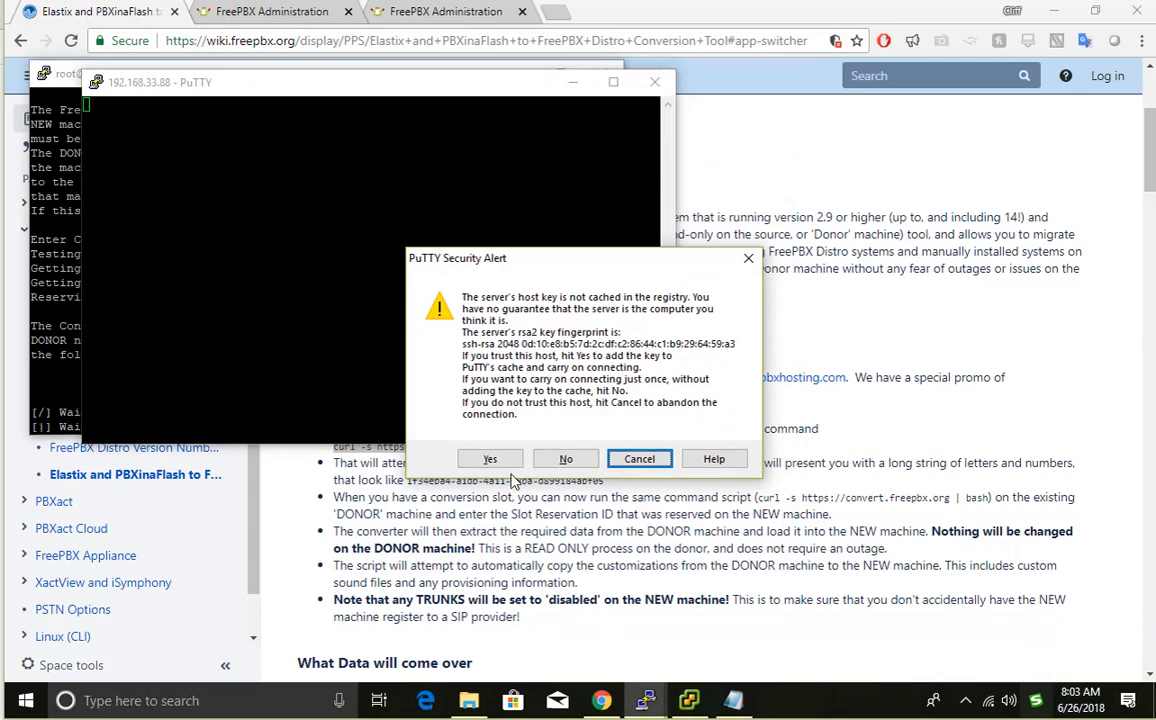
click(489, 458)
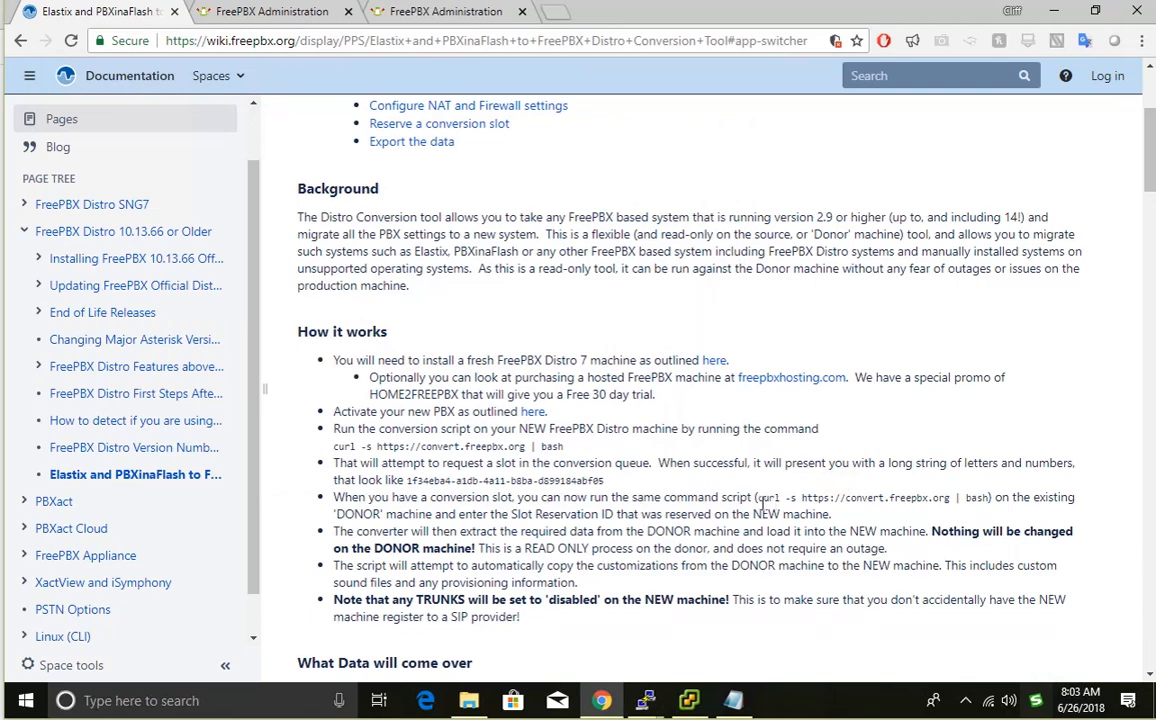
drag(757, 497, 855, 497)
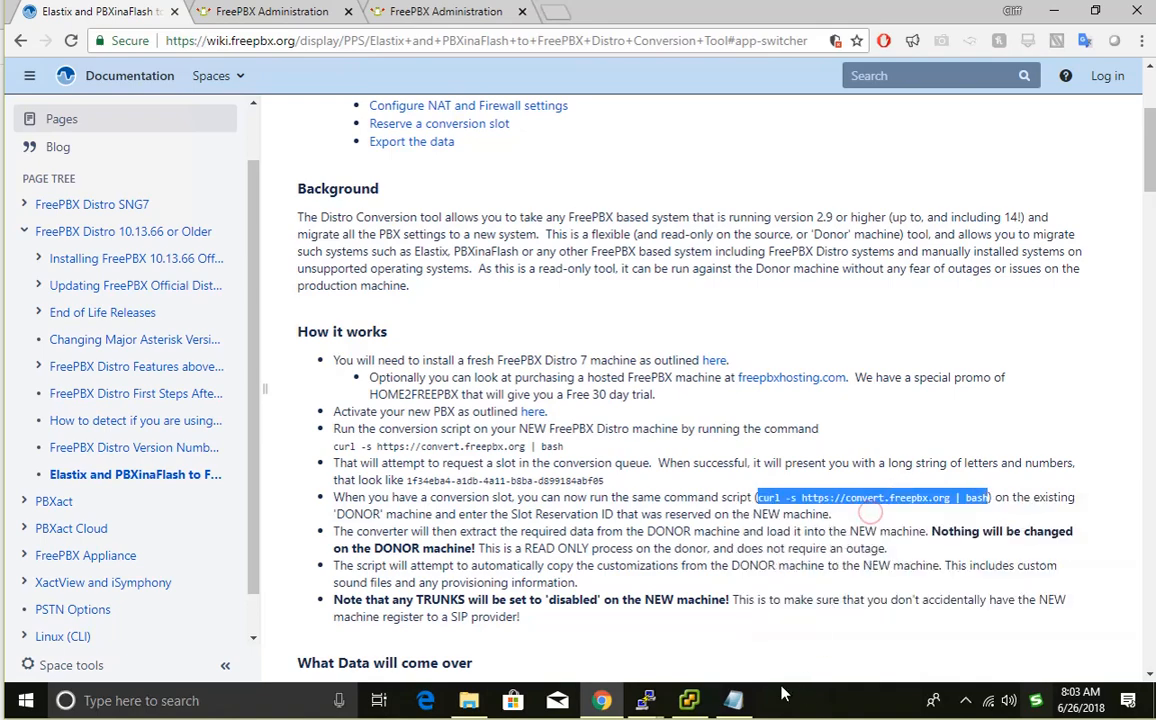
click(645, 700)
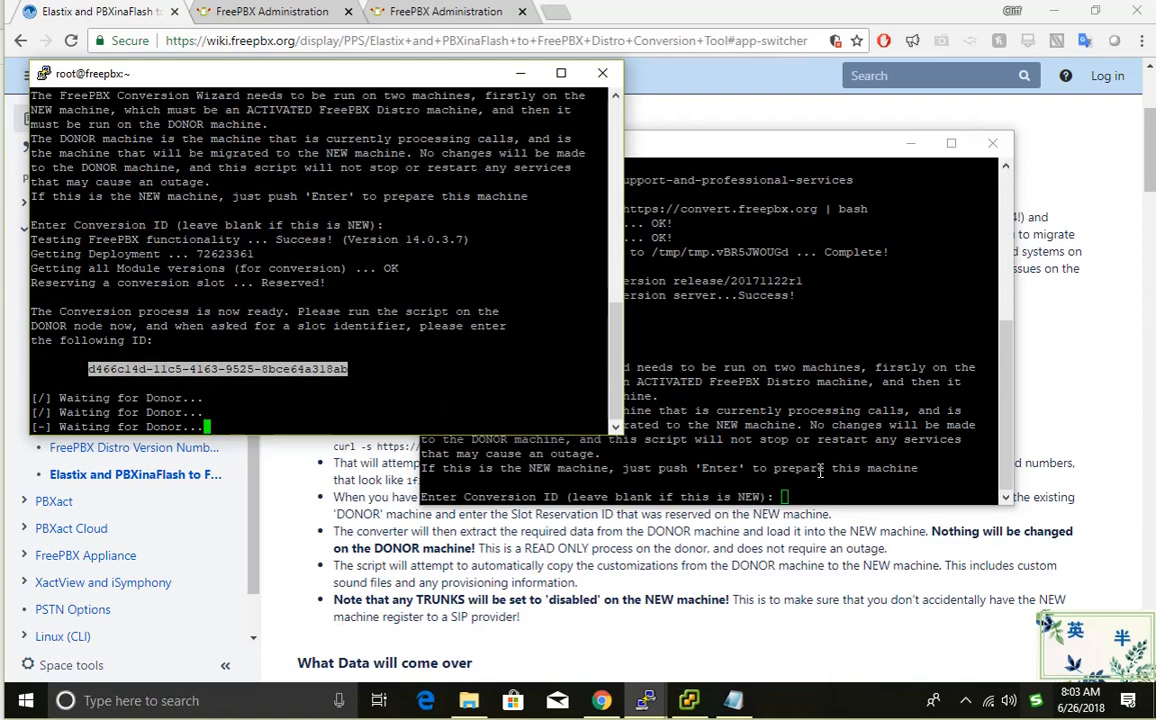
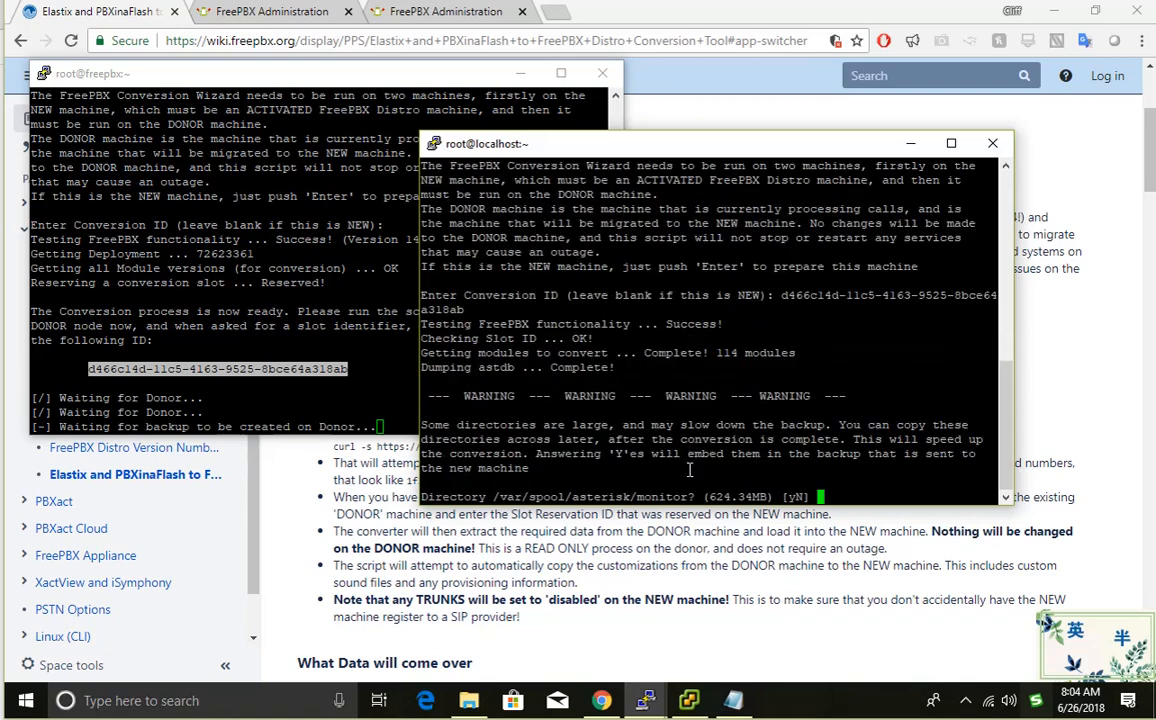
mouse_move(877, 458)
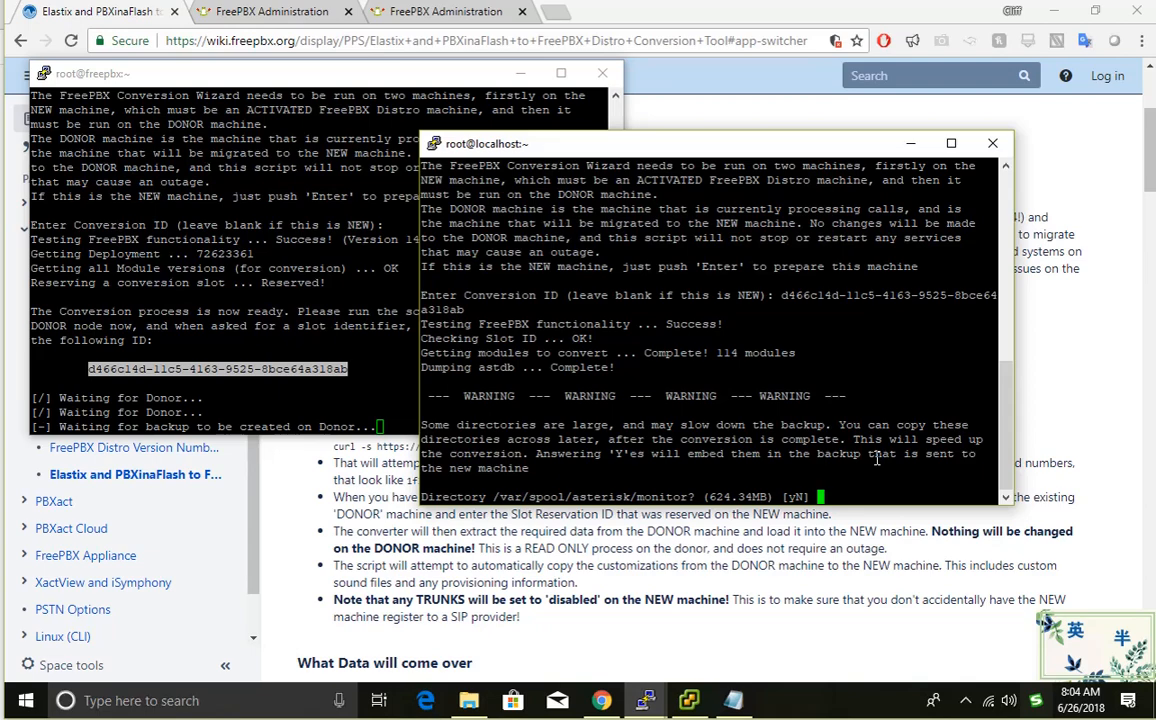
text(y)
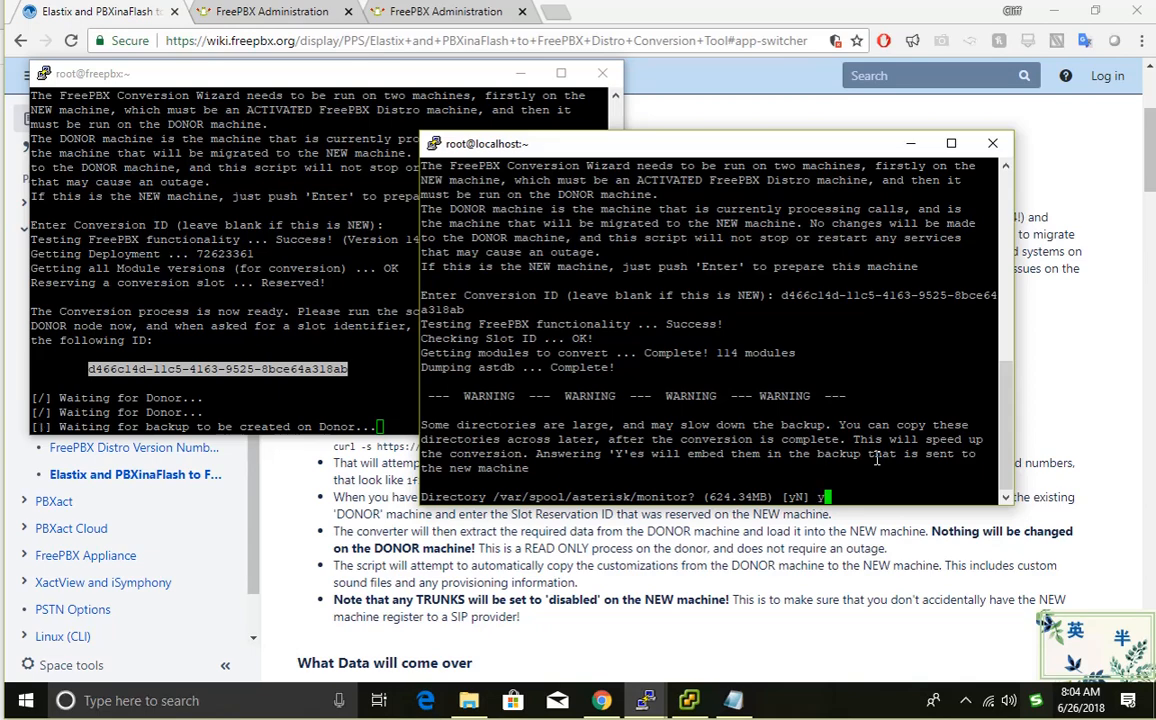
key(enter)
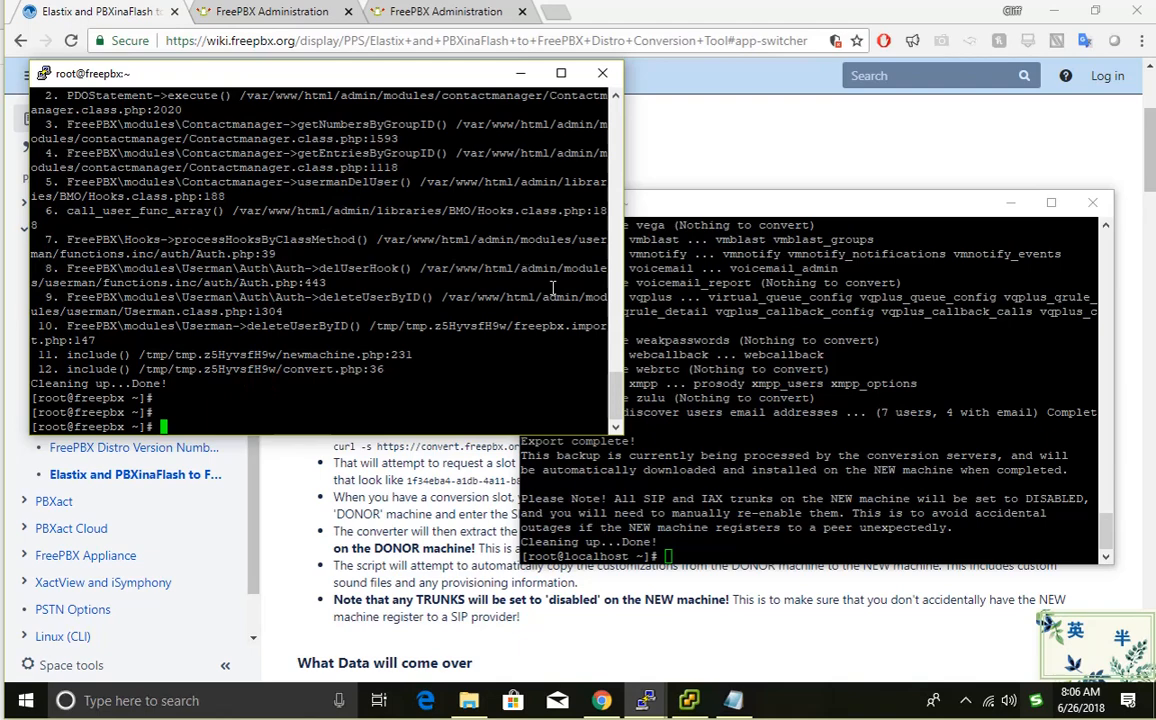
mouse_move(675, 143)
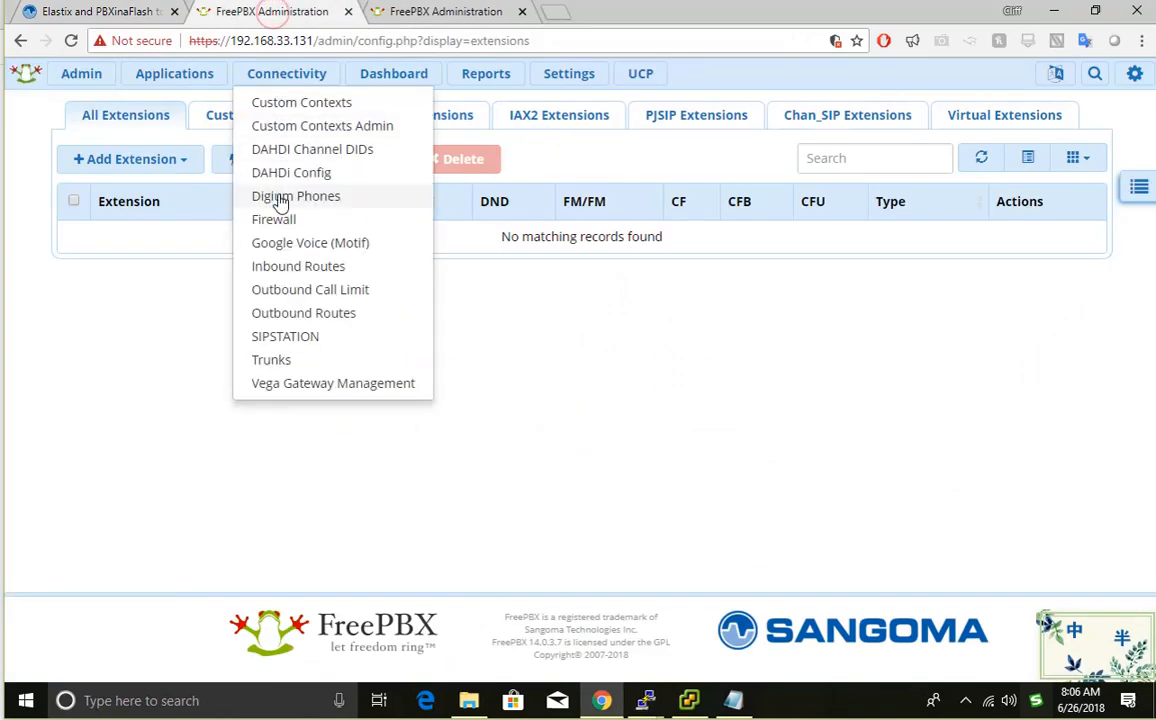
Step: Reload the v14 All Extensions page to show the seven migrated pjsip extensions
click(71, 40)
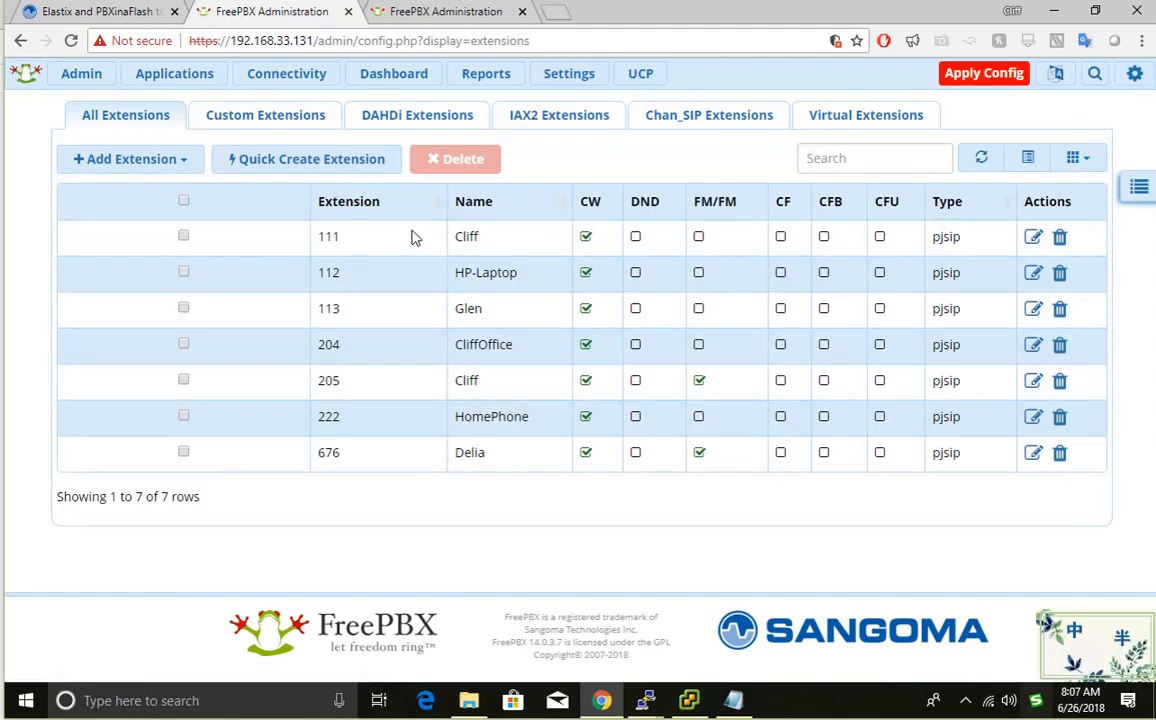
mouse_move(367, 267)
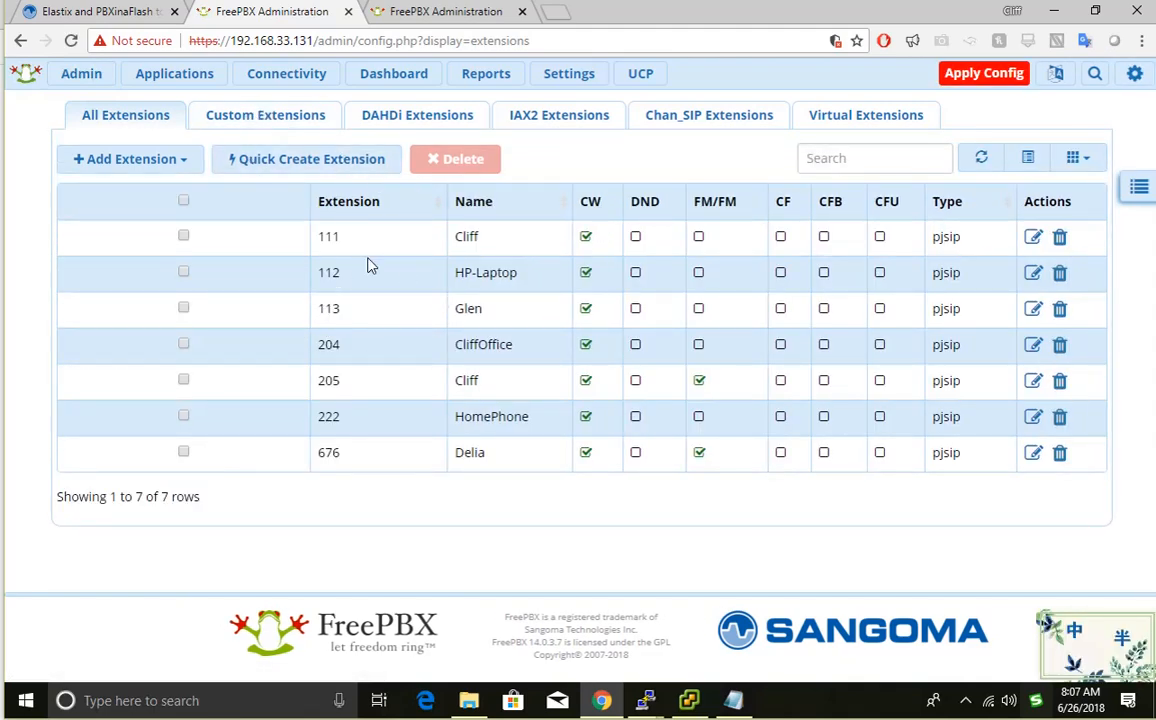
Step: Open Connectivity > Trunks to see the four migrated, disabled trunks
click(286, 73)
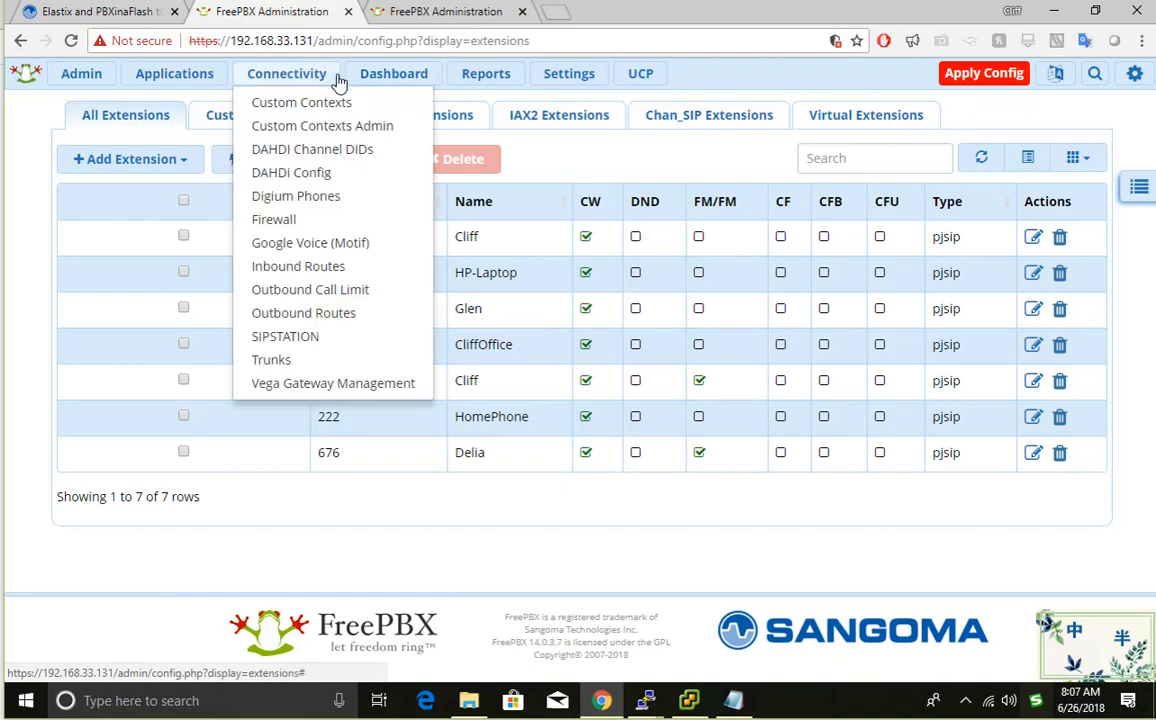
click(271, 359)
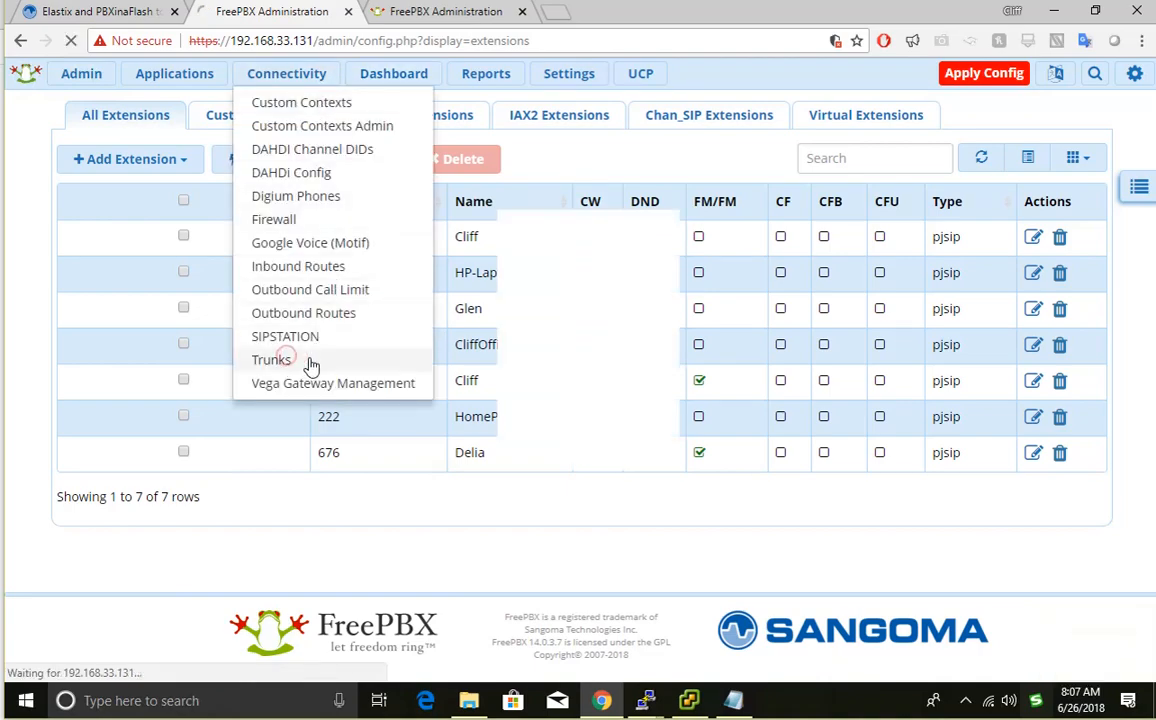
click(272, 359)
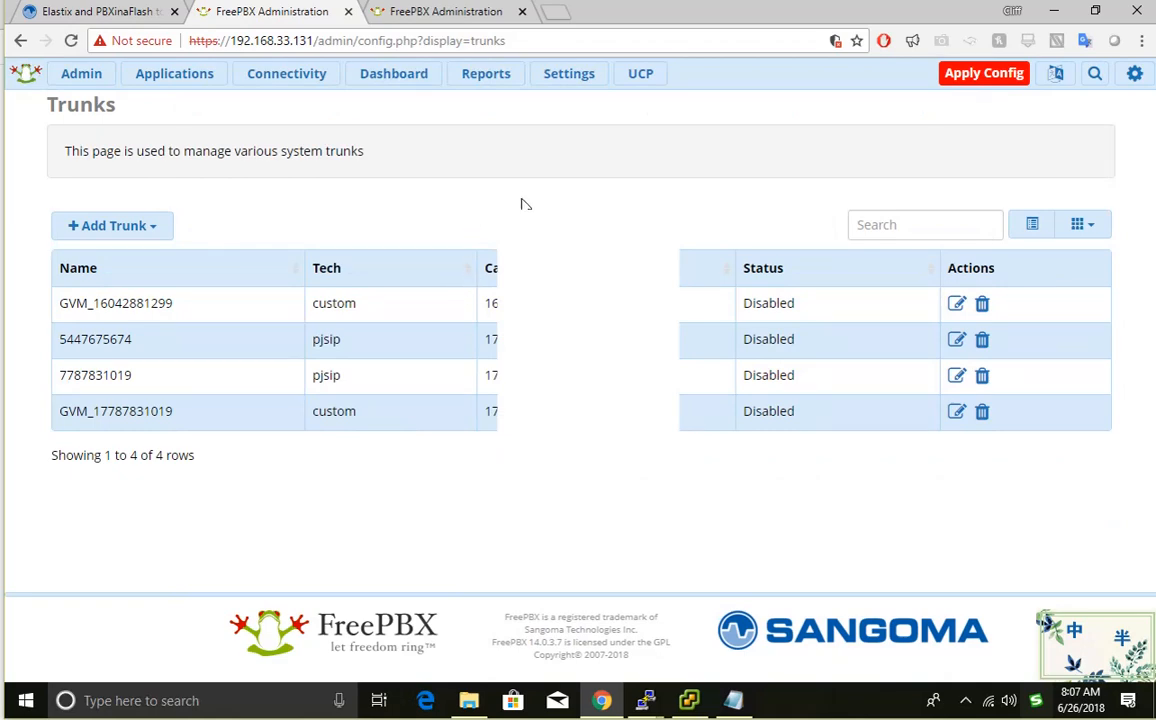
mouse_move(778, 430)
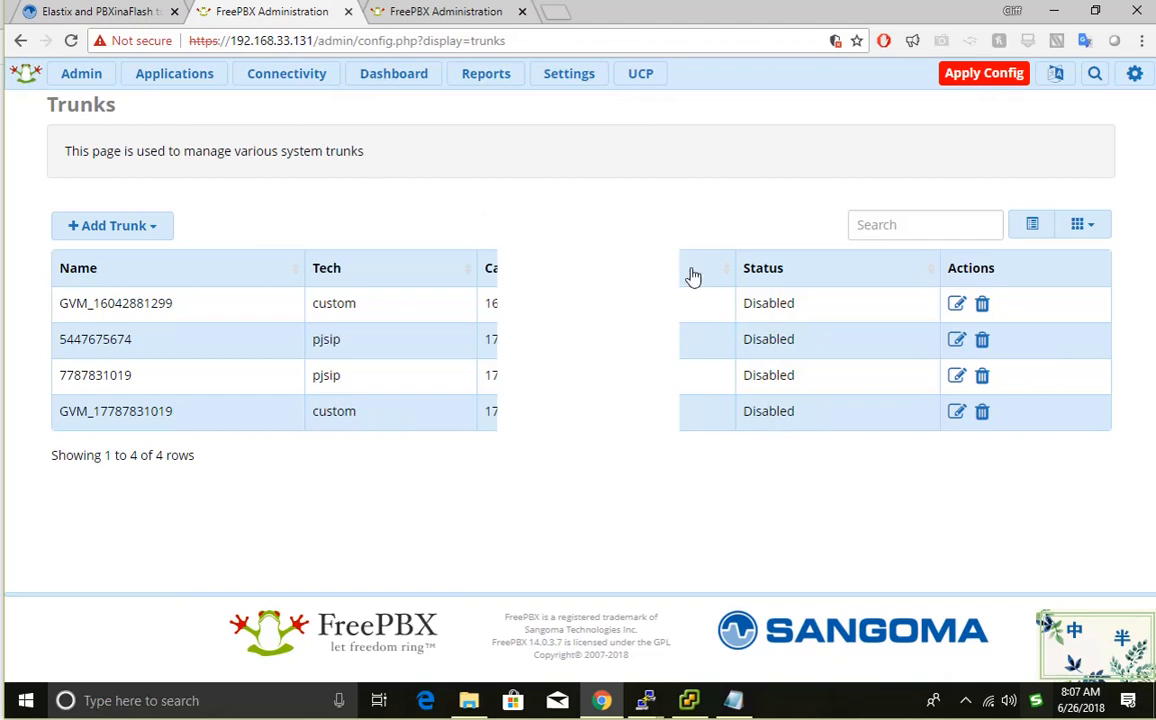
mouse_move(707, 368)
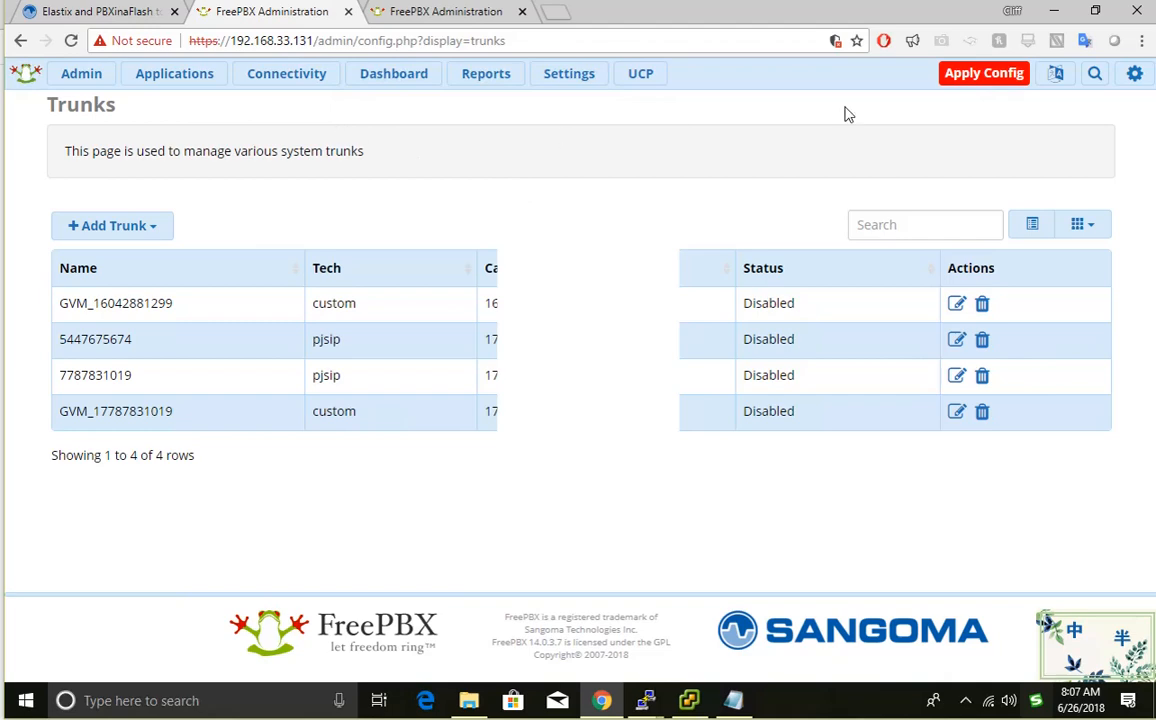
mouse_move(953, 94)
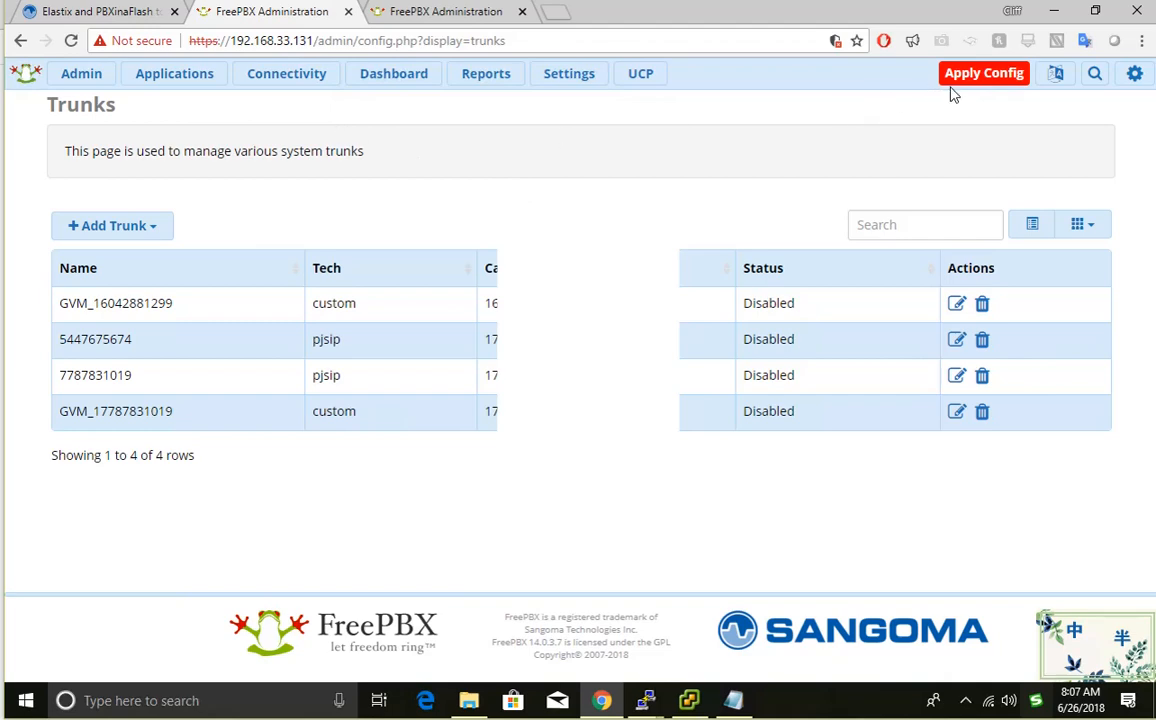
mouse_move(182, 178)
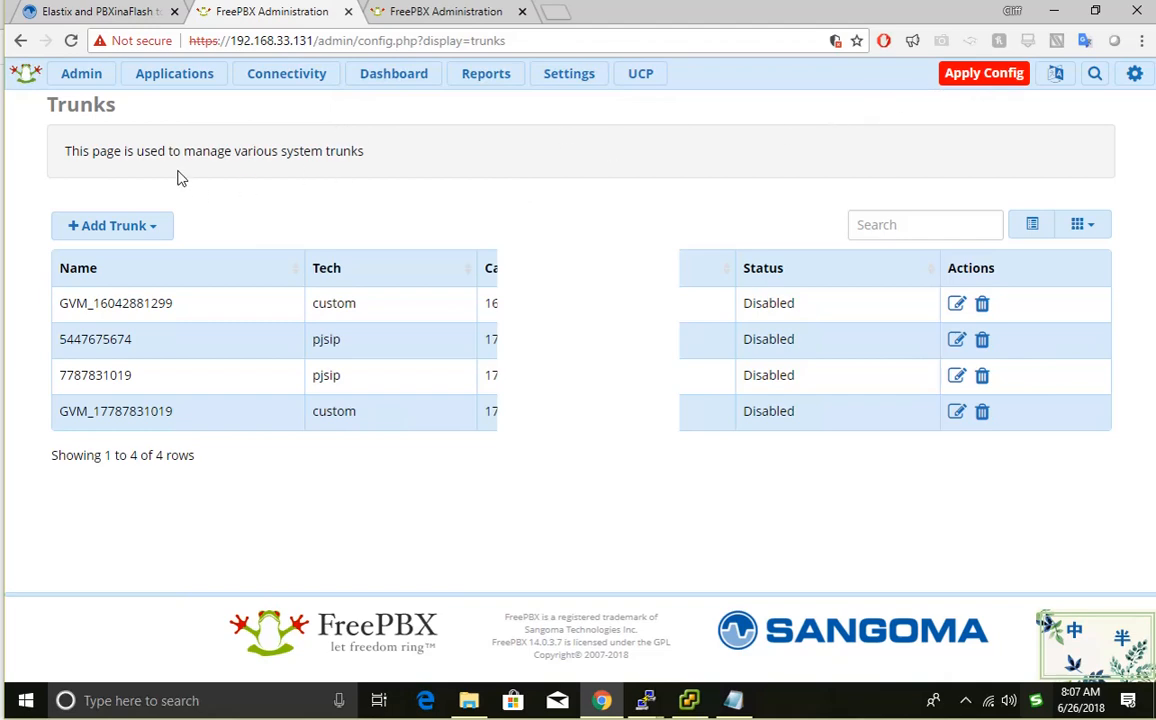
Step: Apply Config on the v14 server and wait for the reload
click(983, 72)
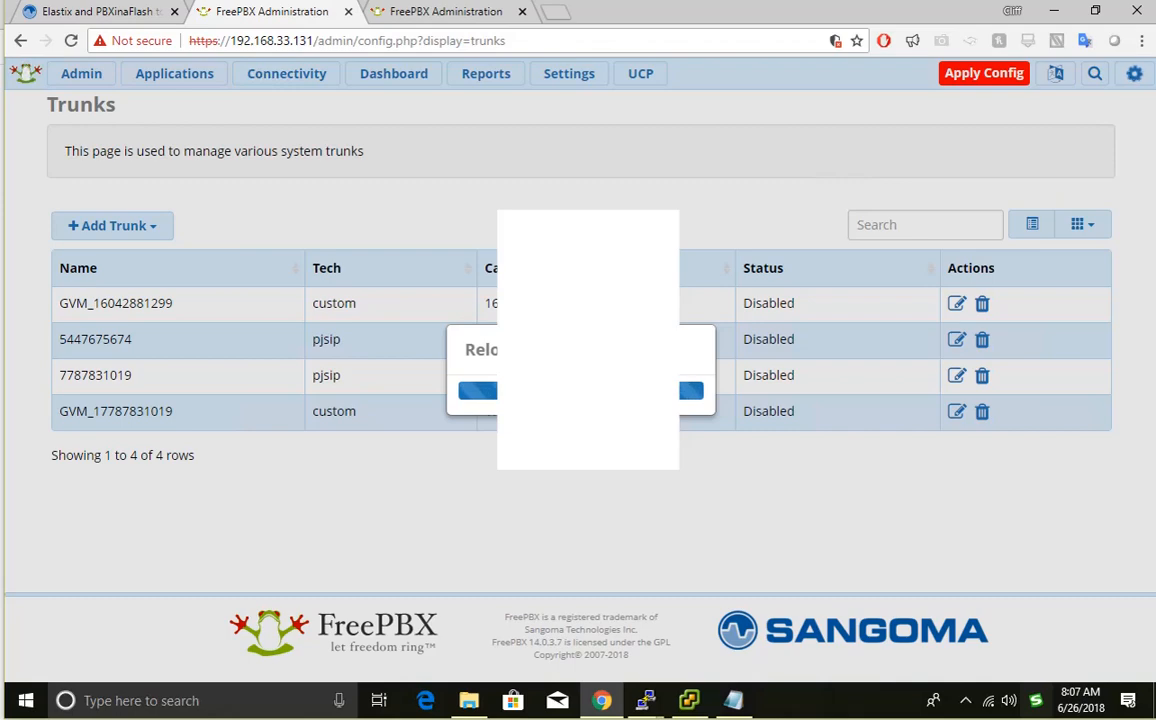
mouse_move(703, 265)
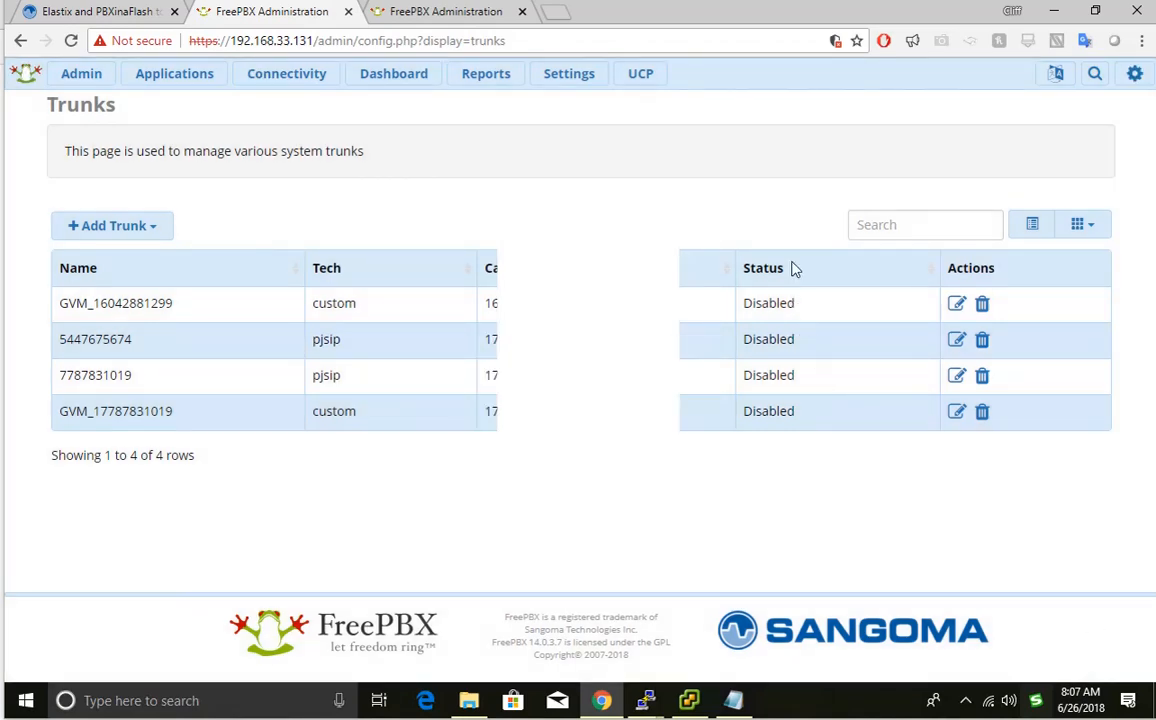
mouse_move(308, 322)
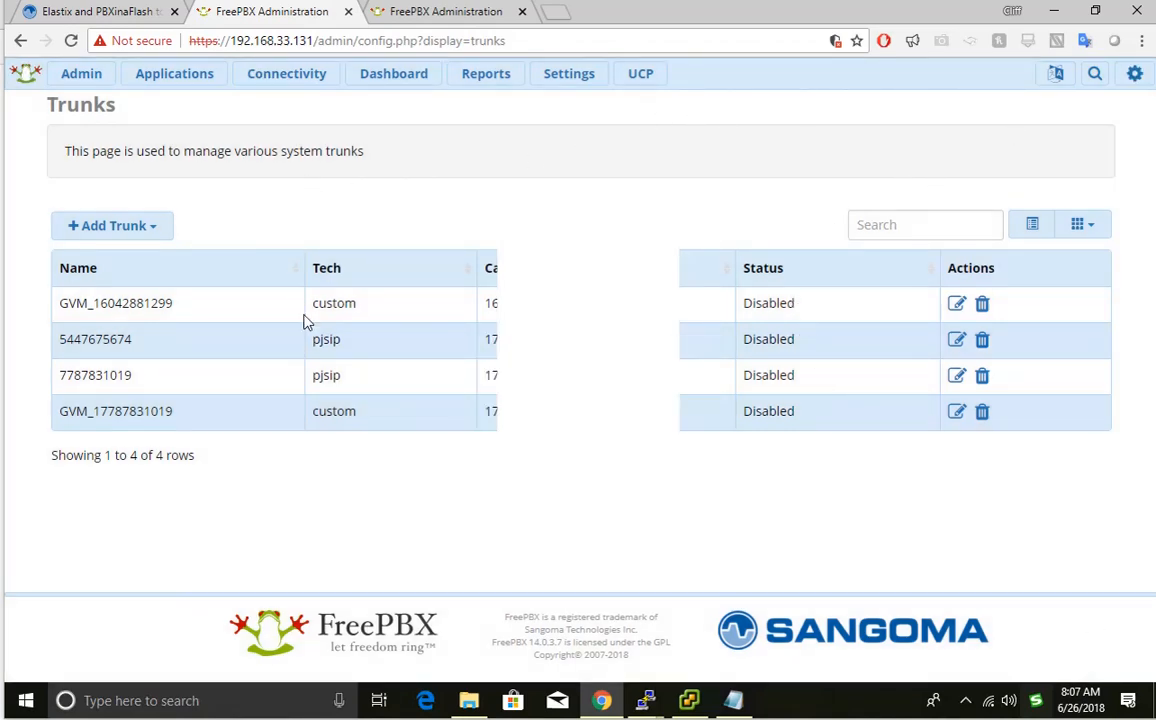
mouse_move(483, 497)
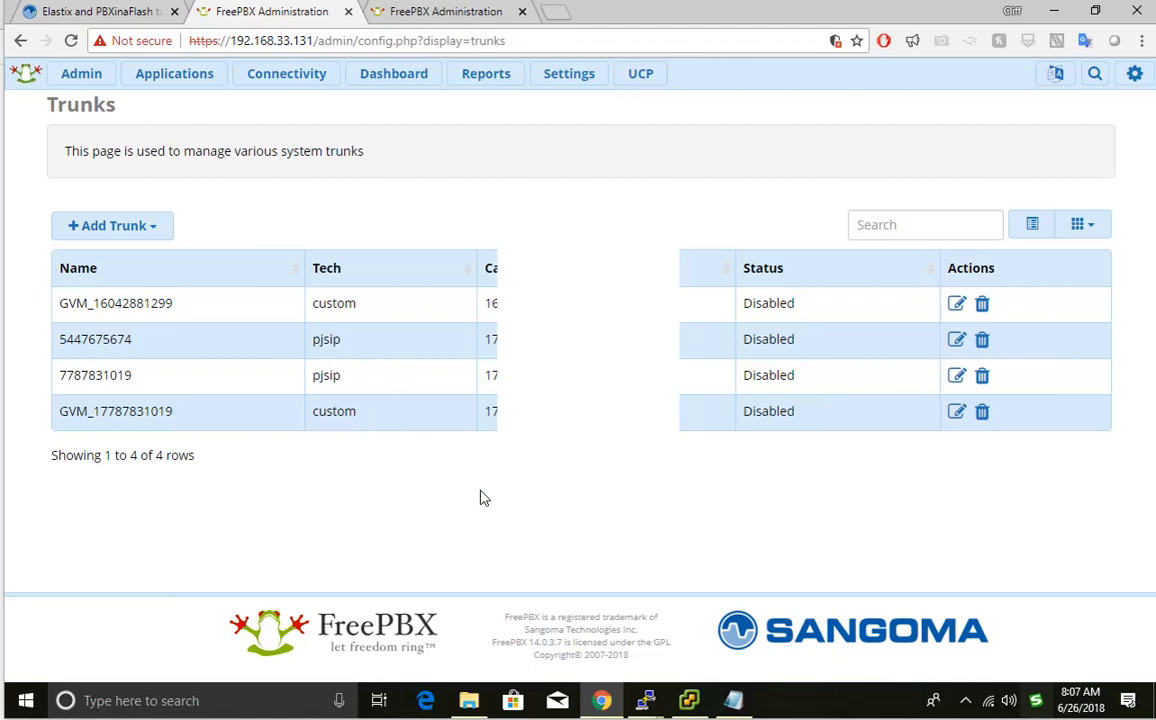
mouse_move(549, 526)
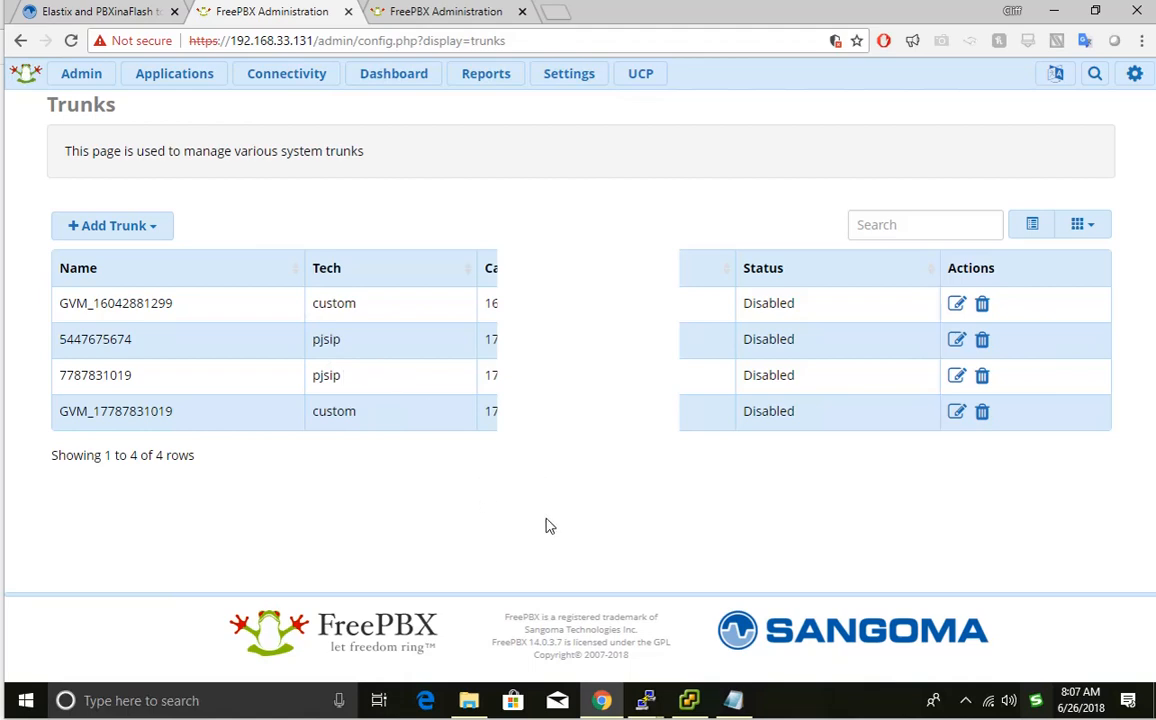
mouse_move(455, 312)
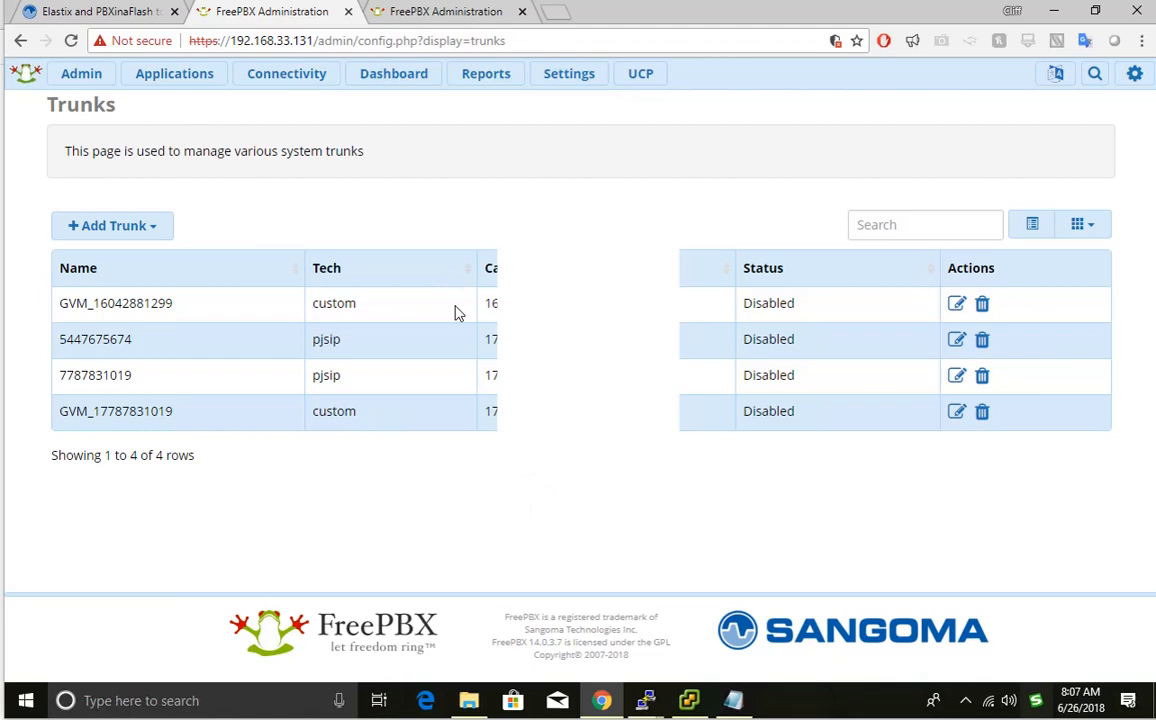